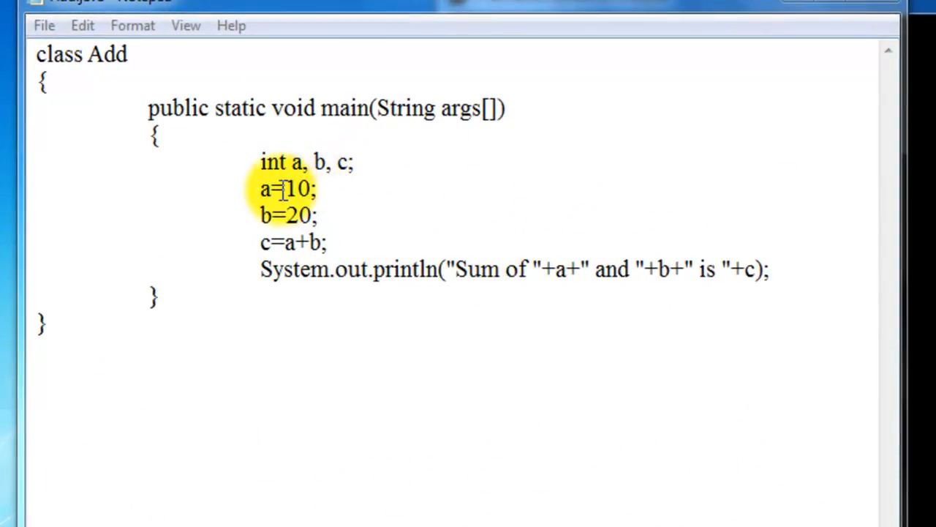
mouse_move(276, 176)
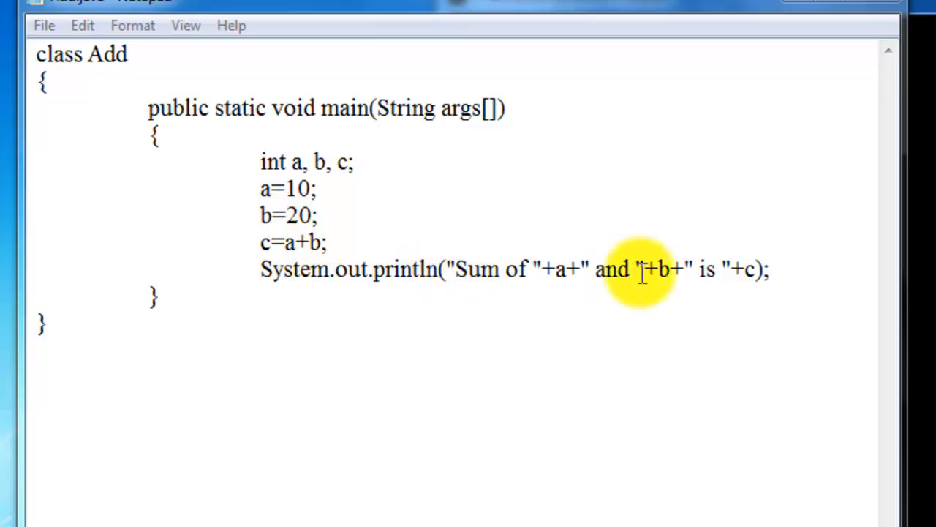
mouse_move(776, 269)
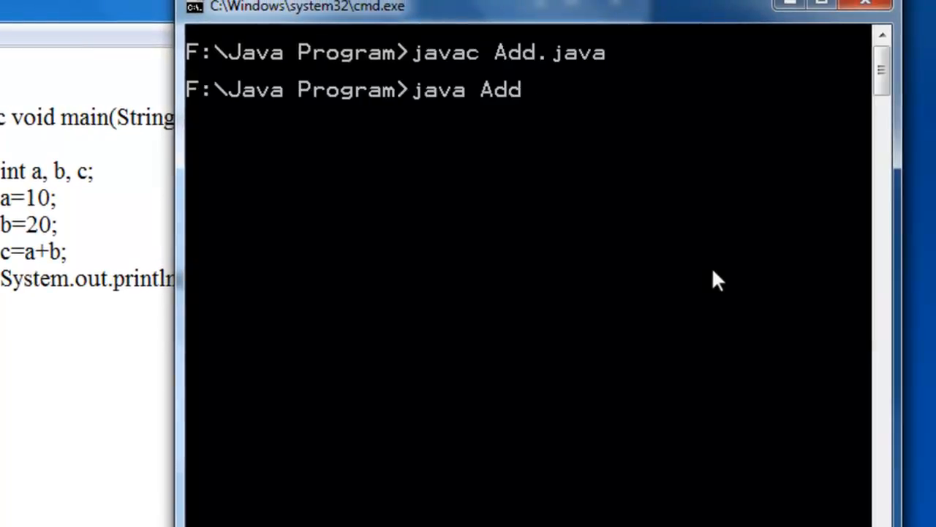
- Run java Add repeatedly, each run printing Sum of 10 and 20 is 30
key(enter)
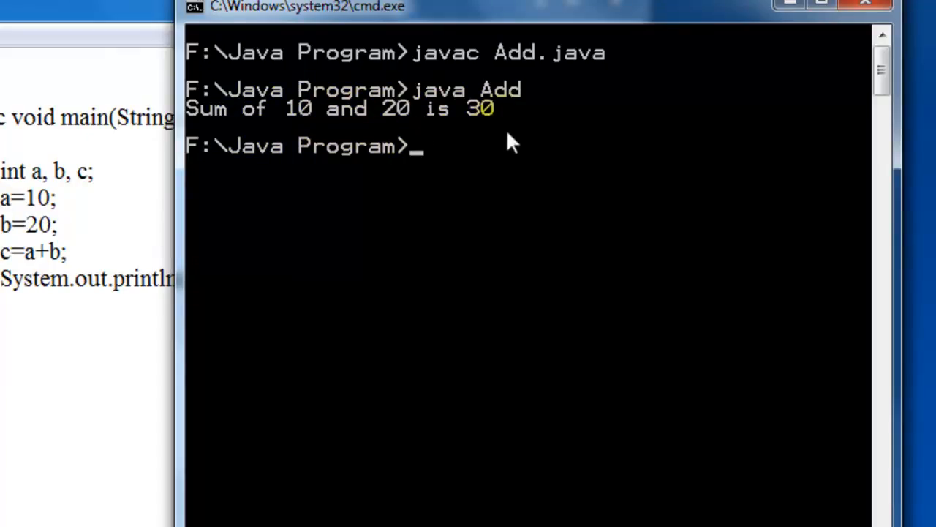
mouse_move(615, 212)
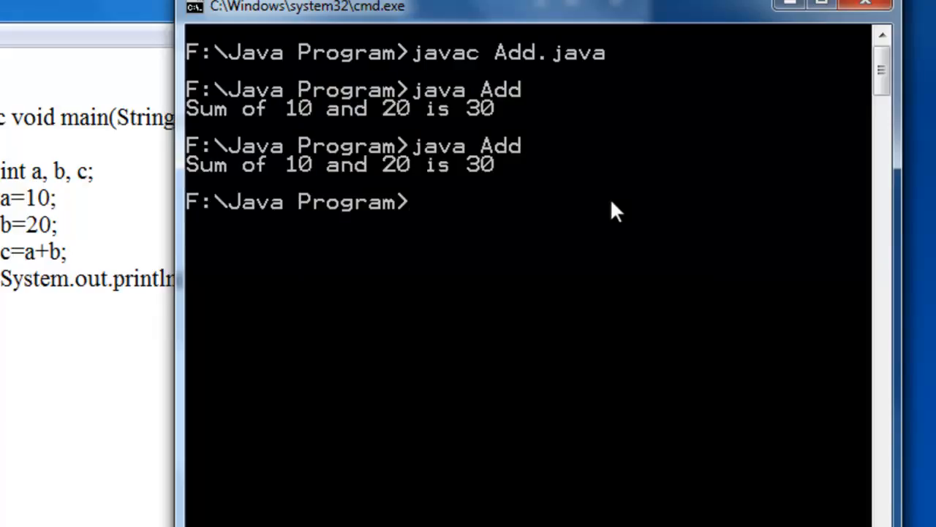
text(java Add)
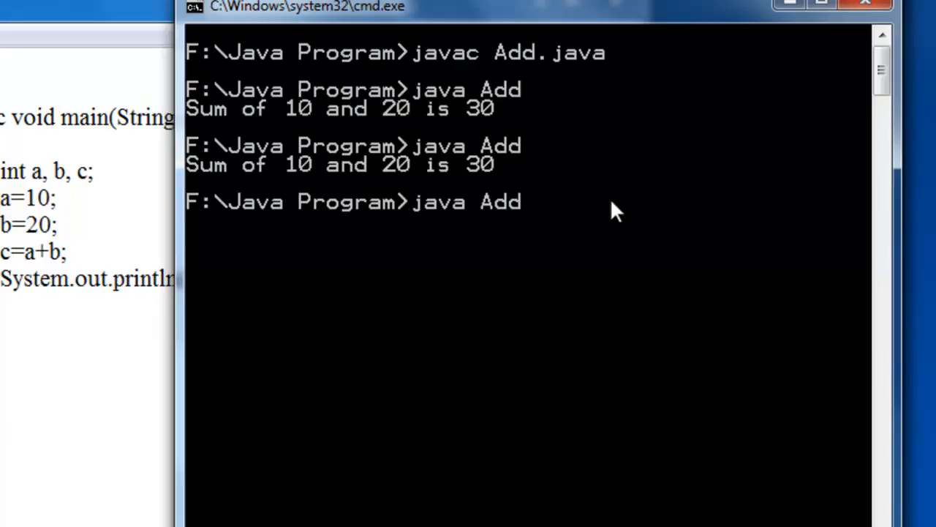
key(enter)
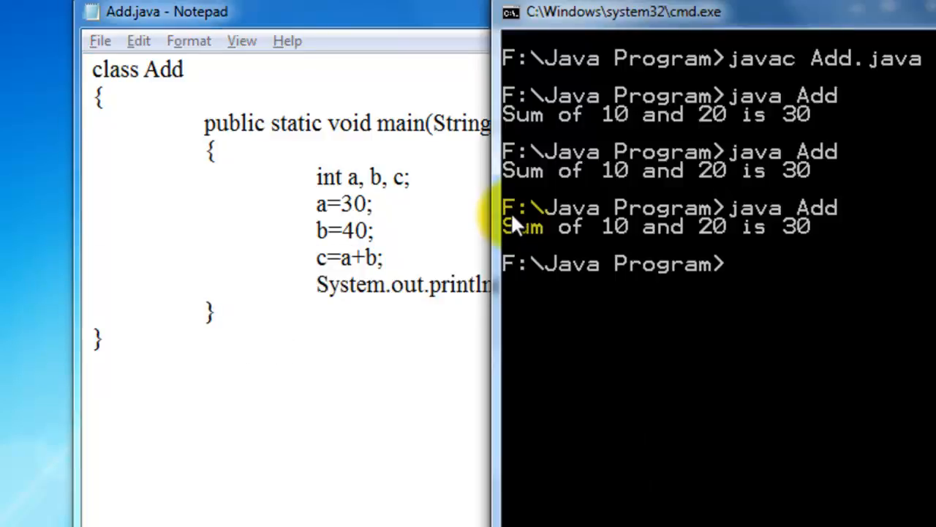
mouse_move(687, 310)
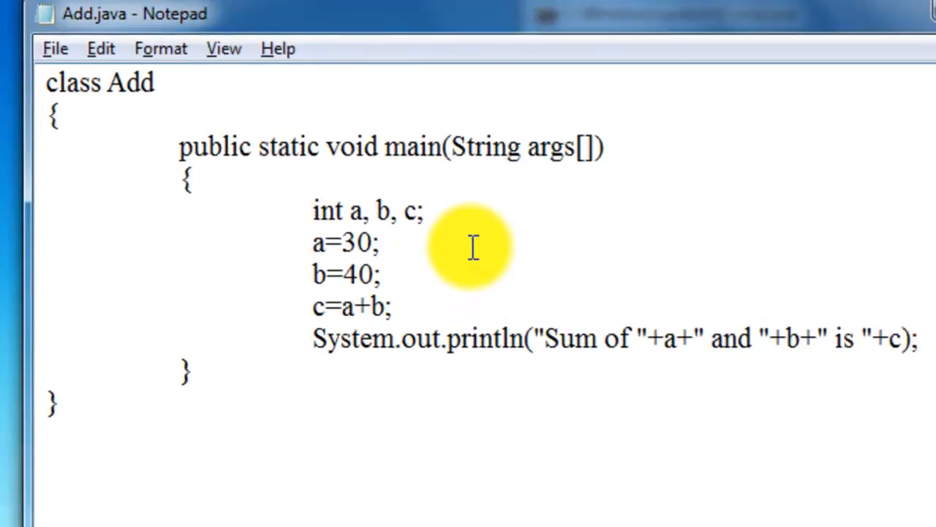
mouse_move(123, 91)
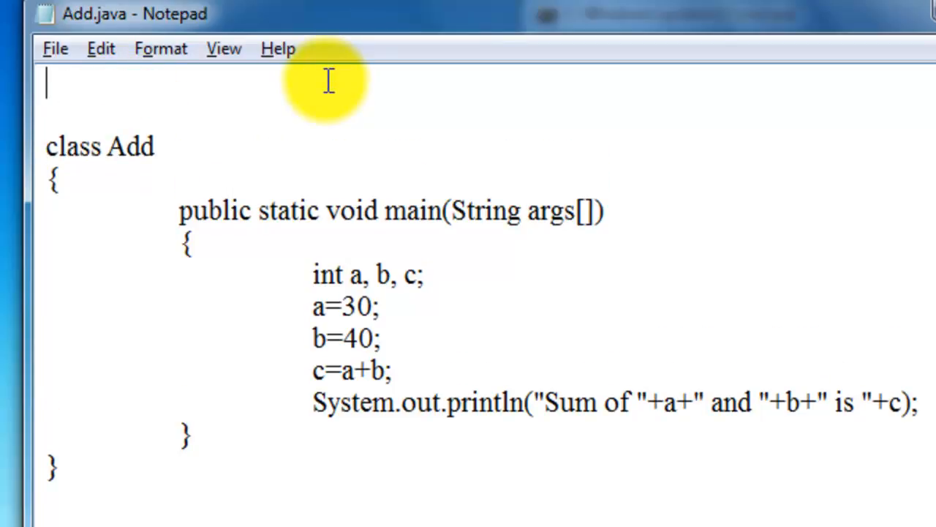
- Add the line import java.util.Scanner; at the top of Add.java
text(import java)
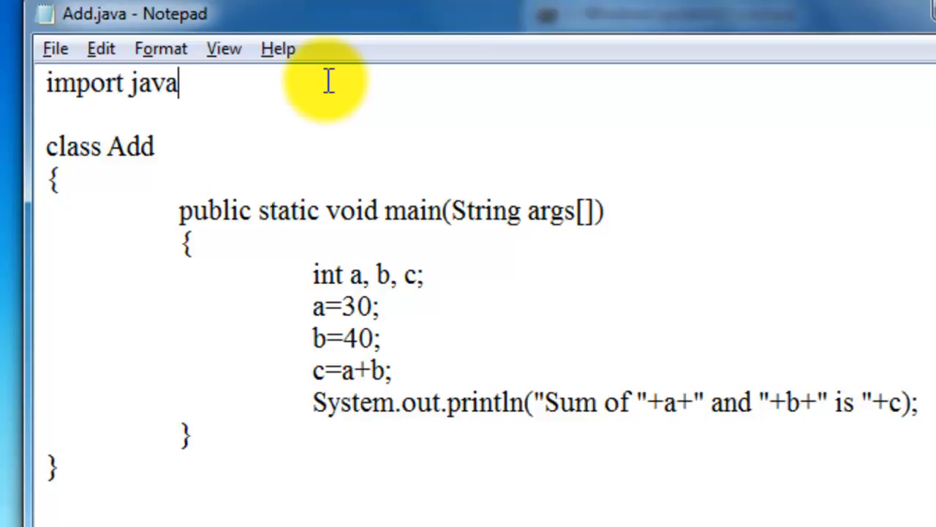
text(.util.)
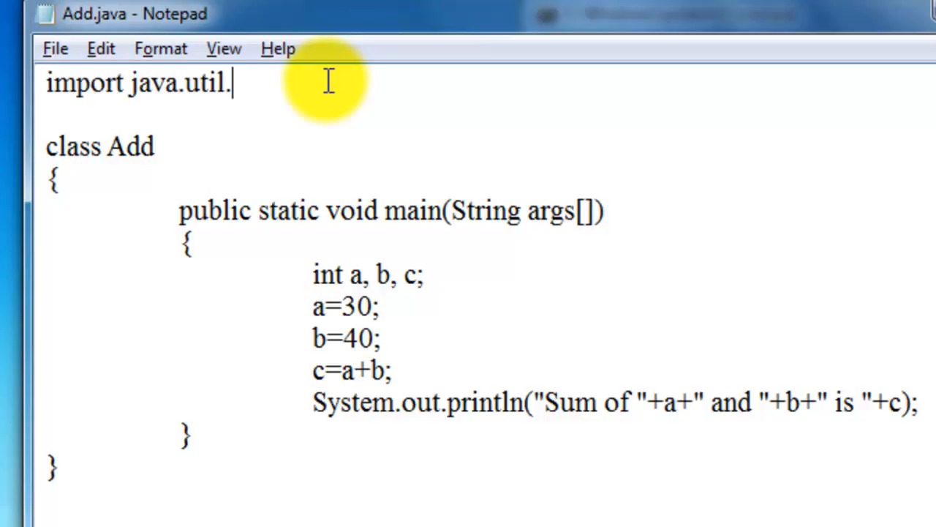
text(Sc)
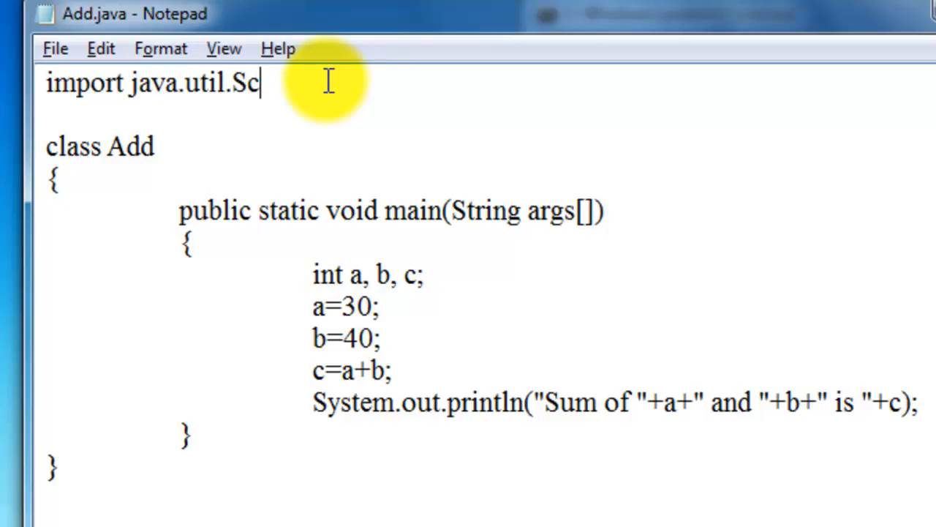
text(anner;)
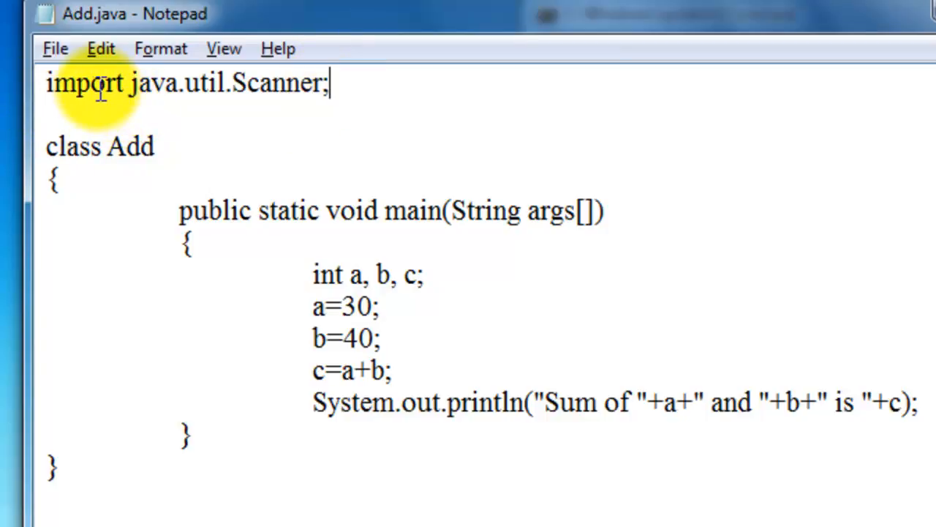
- Highlight the words import and java in the new import line to explain them
double_click(88, 82)
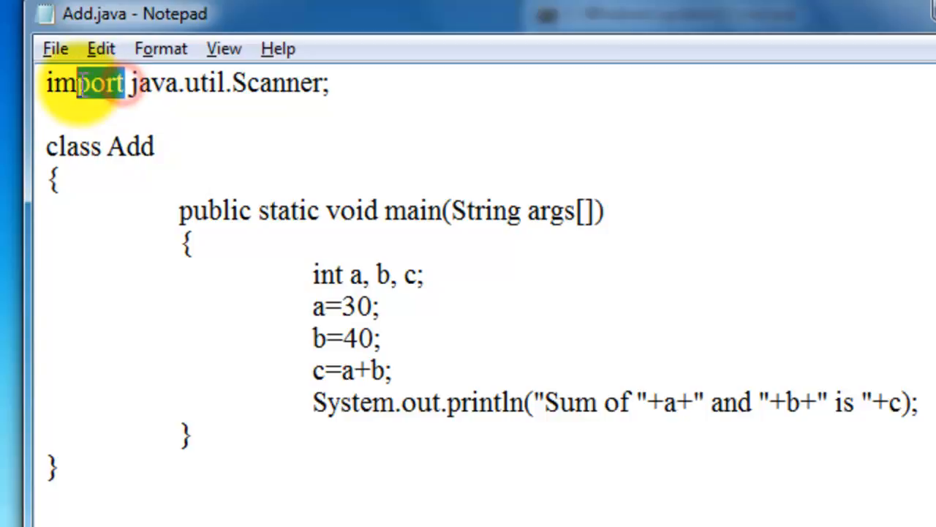
double_click(85, 82)
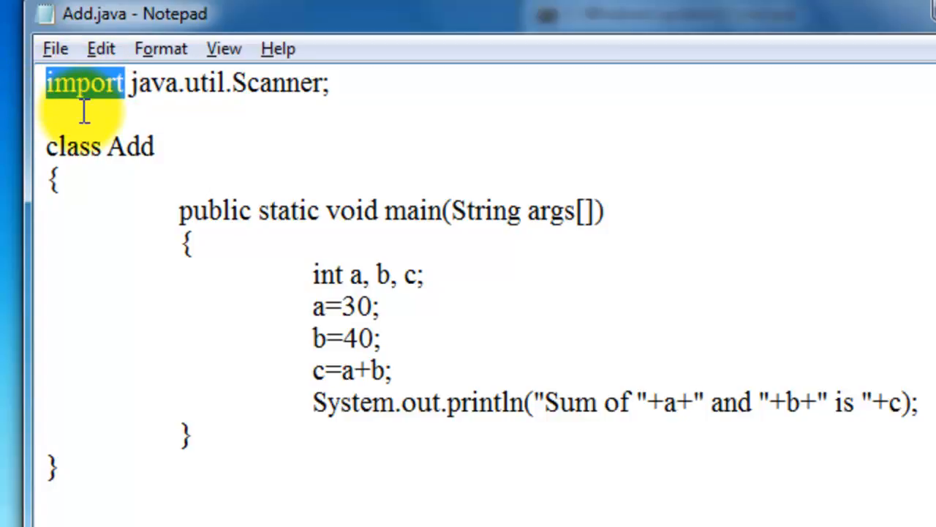
mouse_move(109, 124)
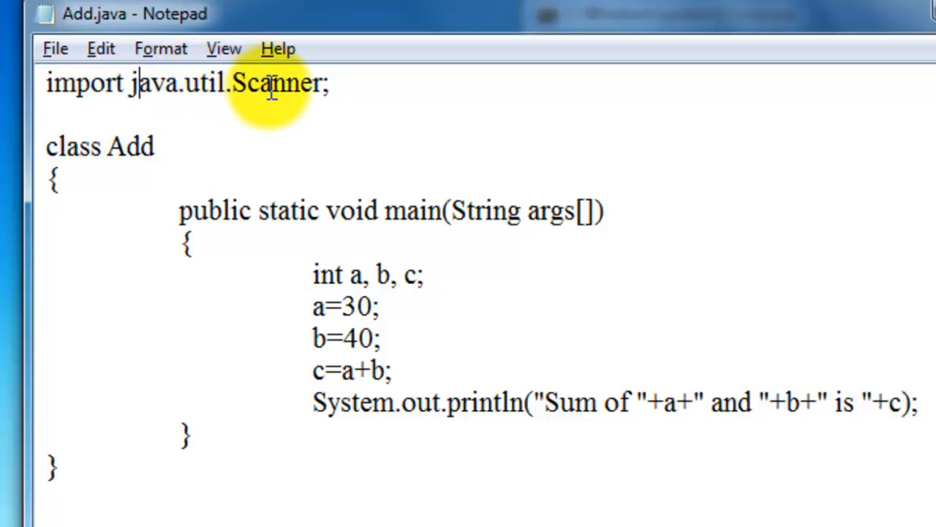
mouse_move(275, 83)
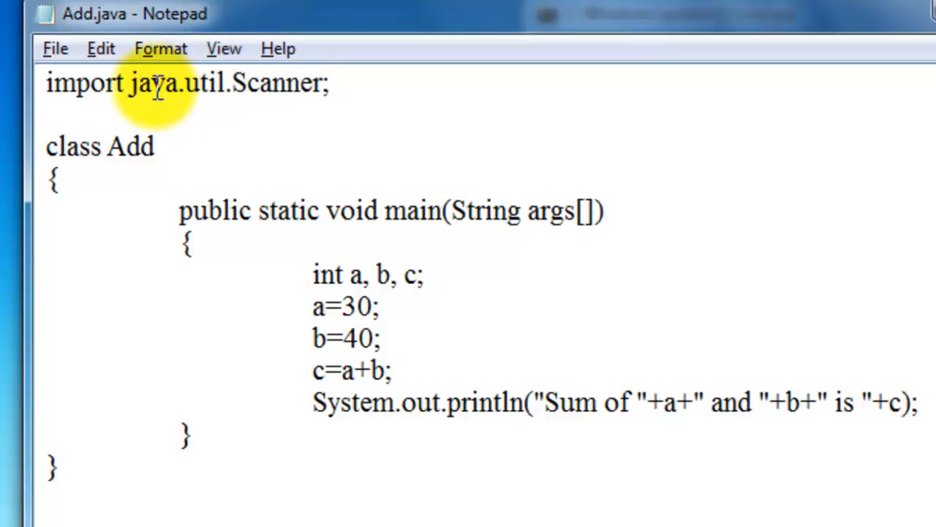
double_click(154, 82)
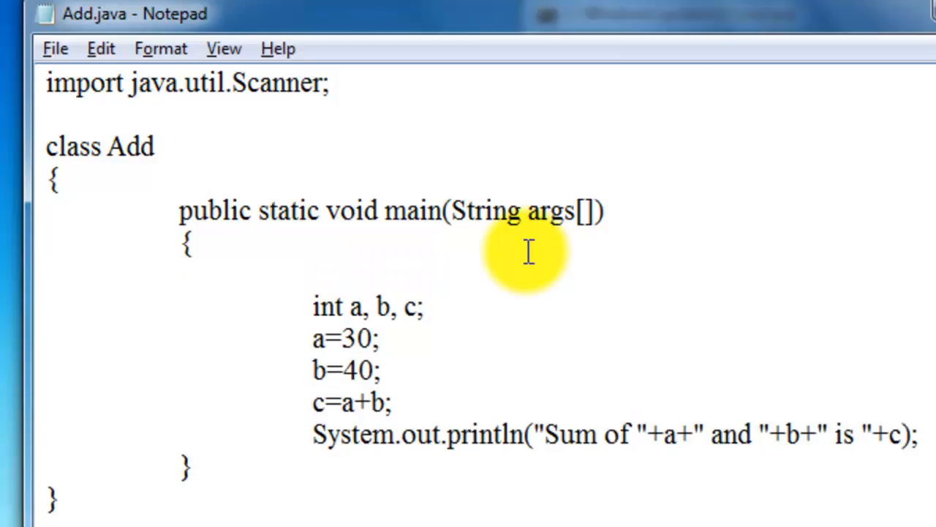
- Declare Scanner sc=new Scanner(System.in); at the start of main with a blank line after it
text(Scanner)
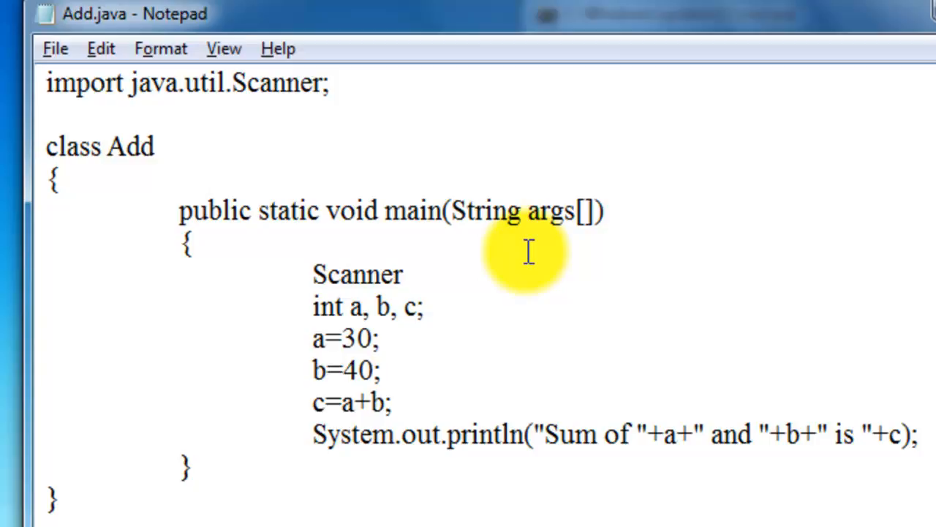
text(sc)
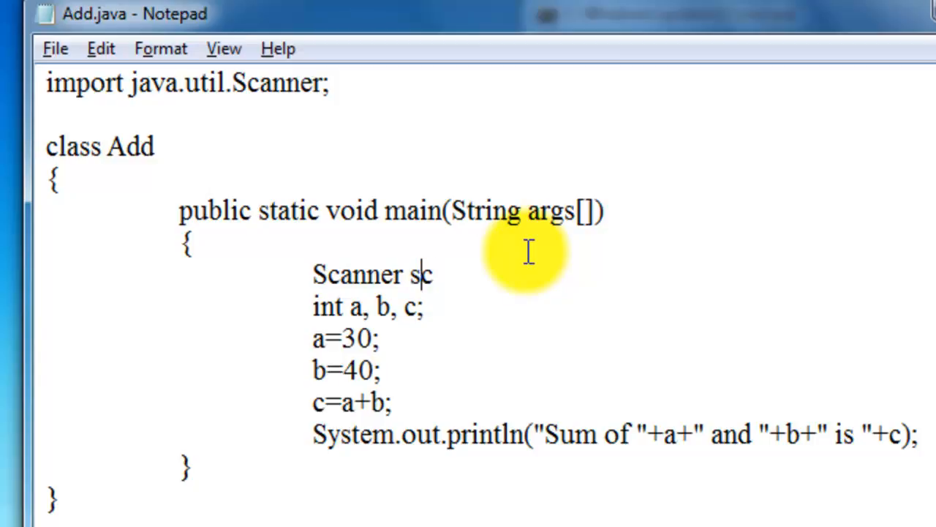
text(=new)
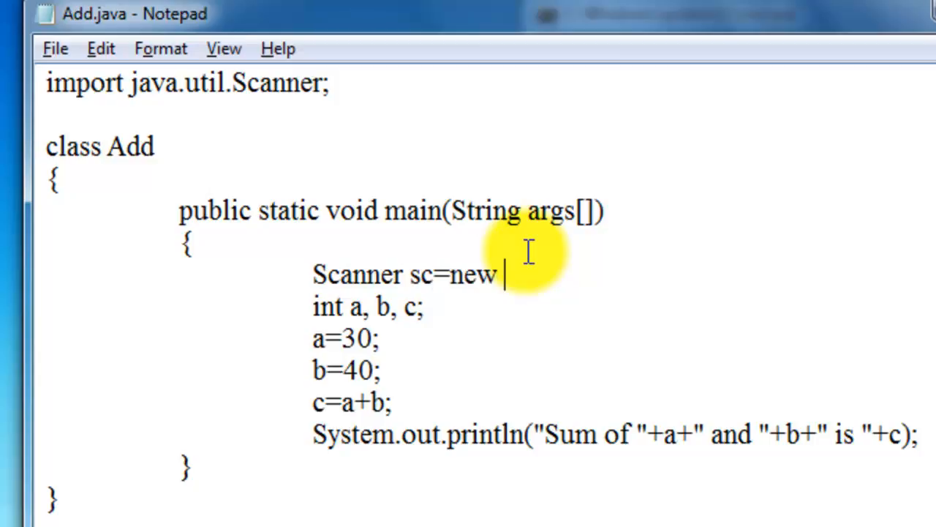
text(Scanner)
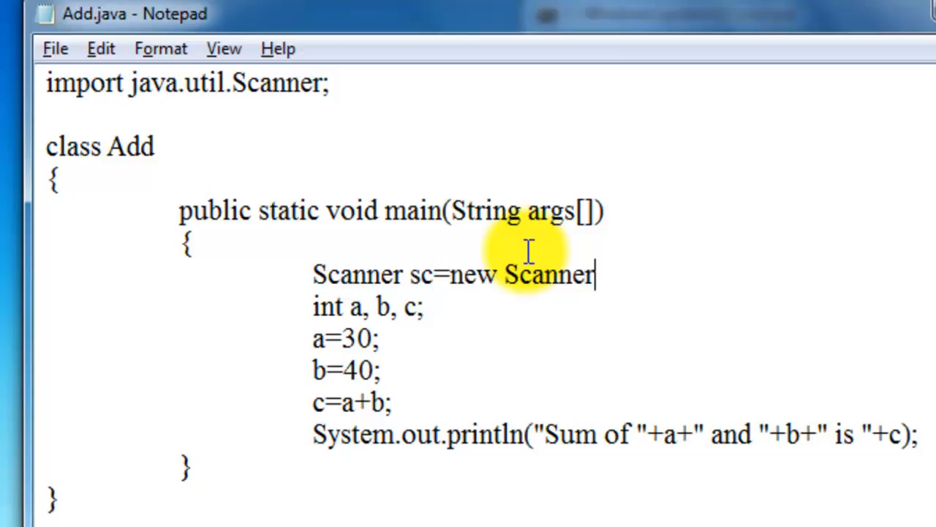
text(();)
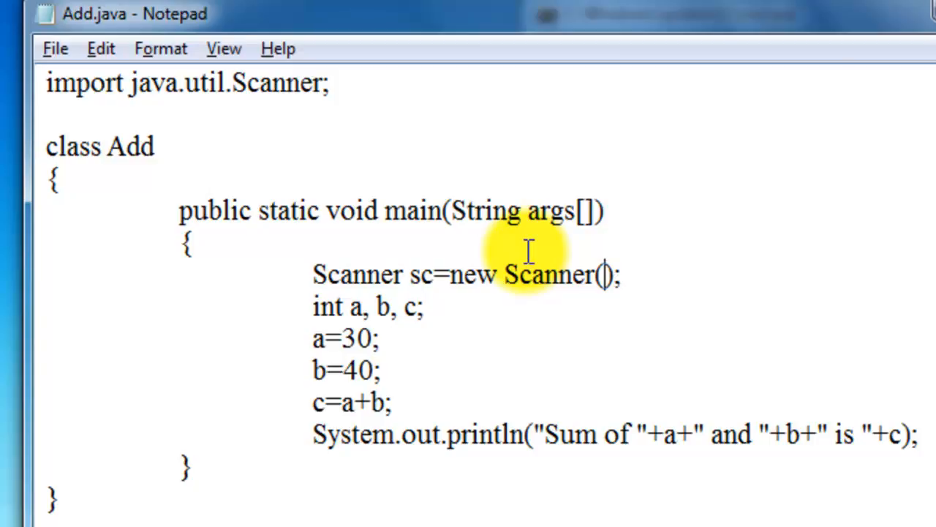
text(Sys)
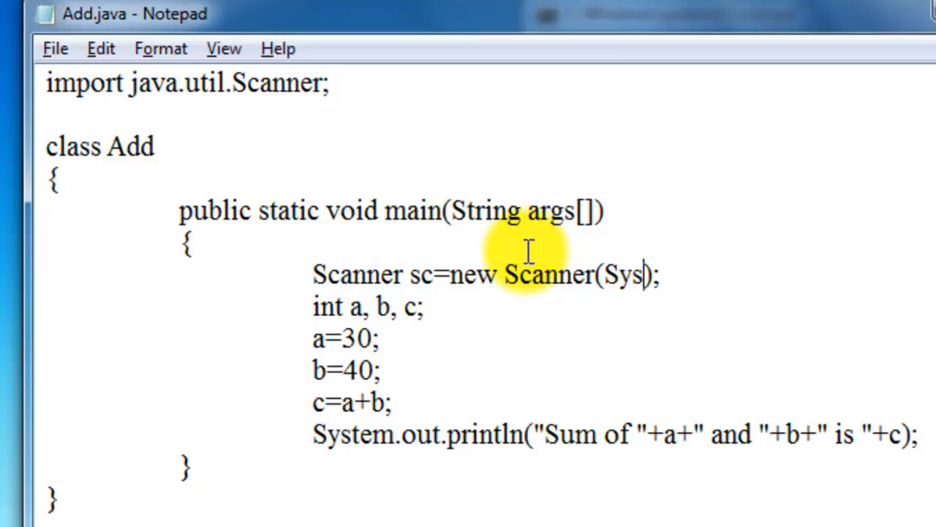
text(tem.in)
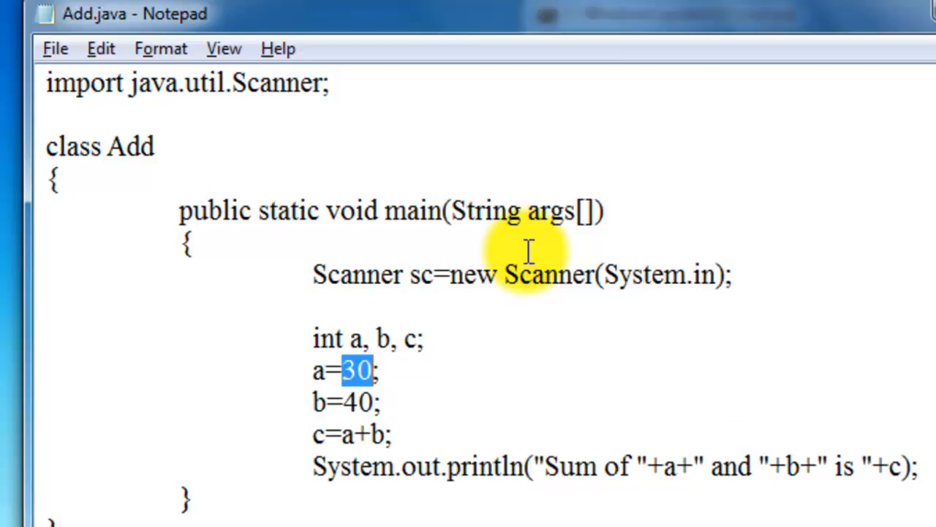
key(Delete)
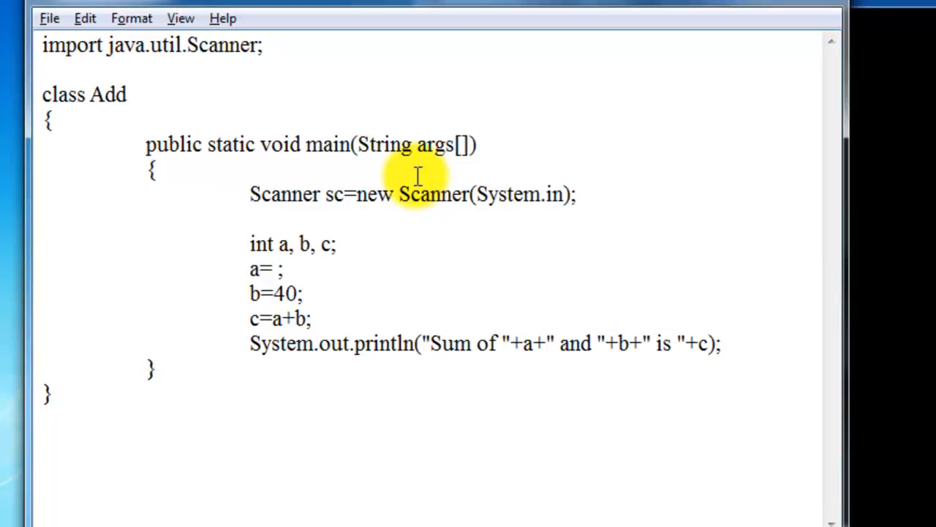
- Assign a and b from sc.nextInt() instead of the fixed numbers
text(sc)
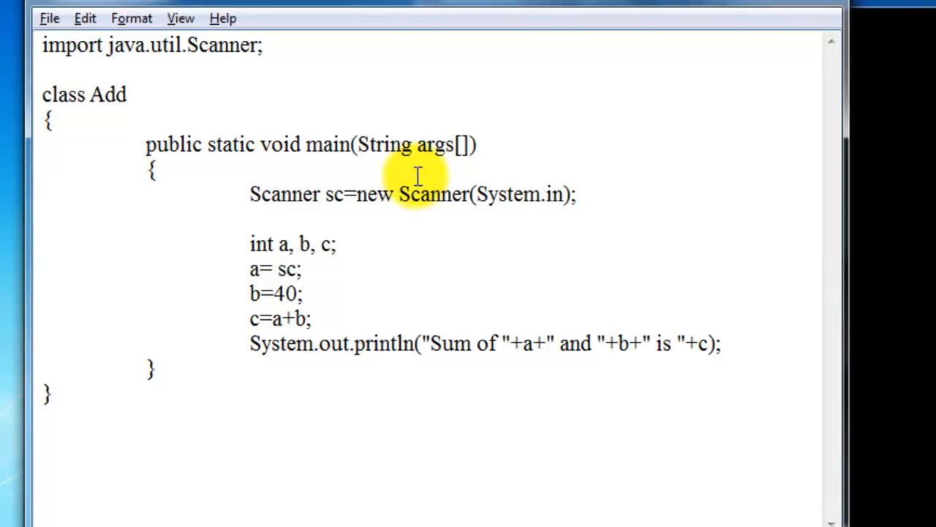
text(.nextInt)
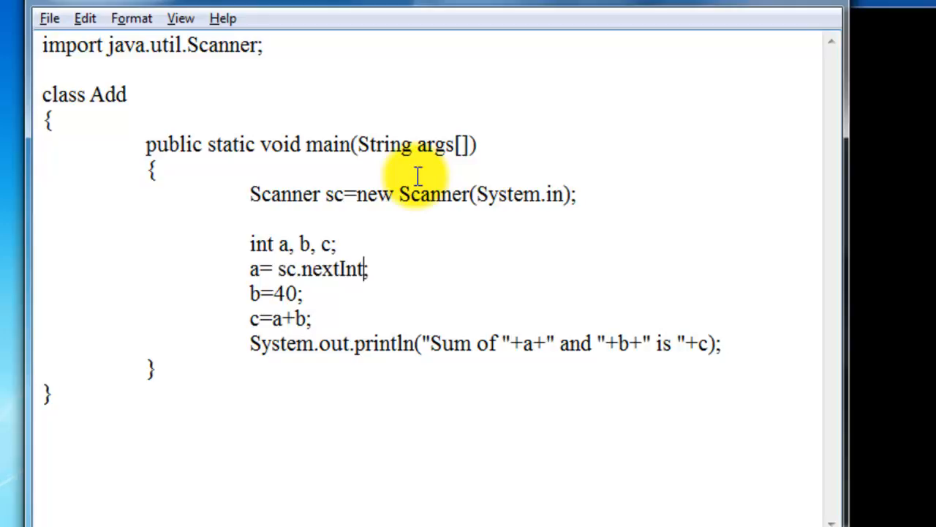
text(();)
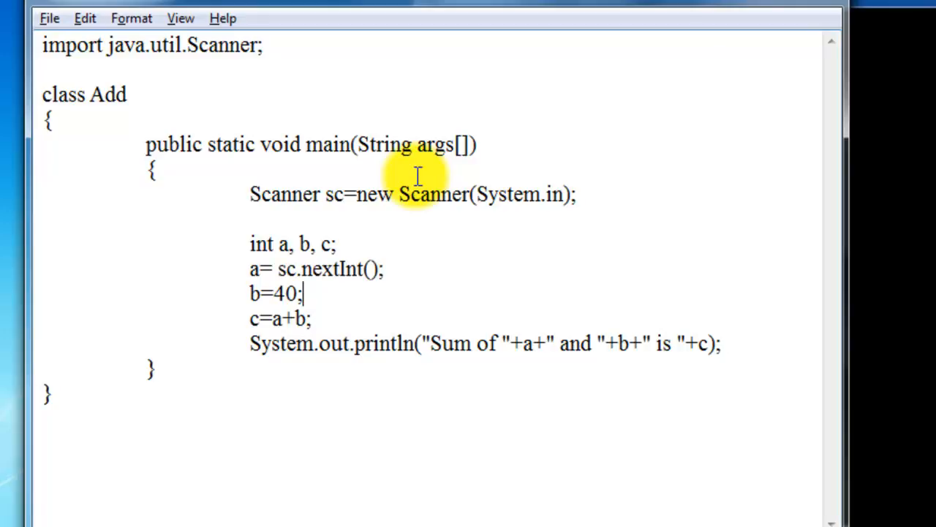
text(sc)
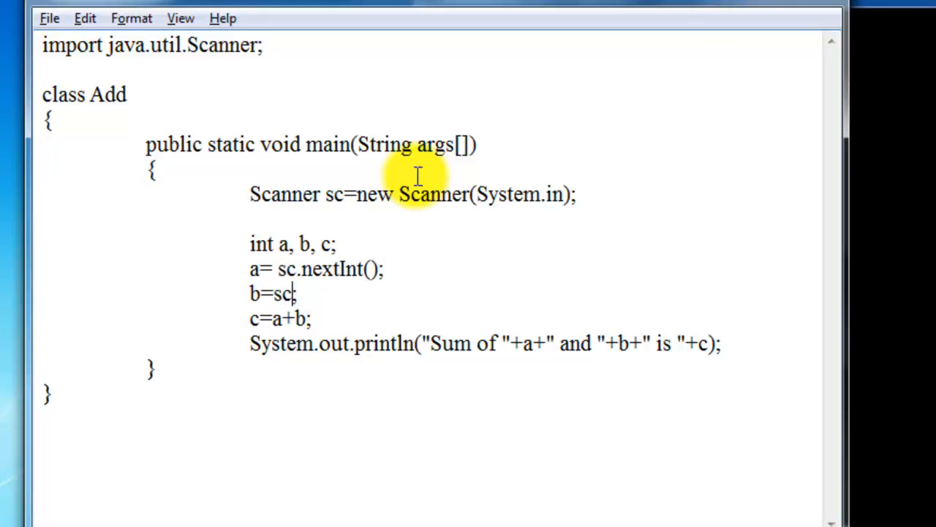
text(.nextIn;)
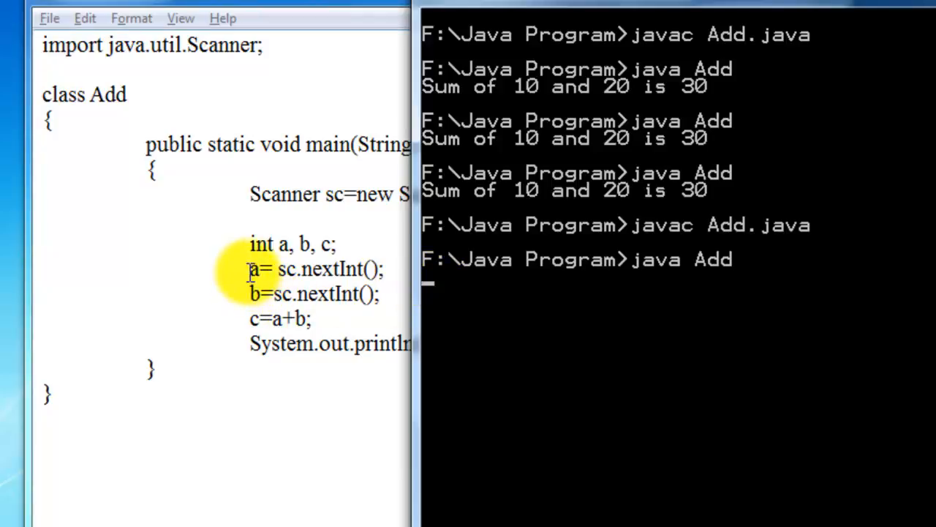
- Run the recompiled Add entering 29 and 22 (sum 51), then rerun java Add with new inputs
double_click(315, 269)
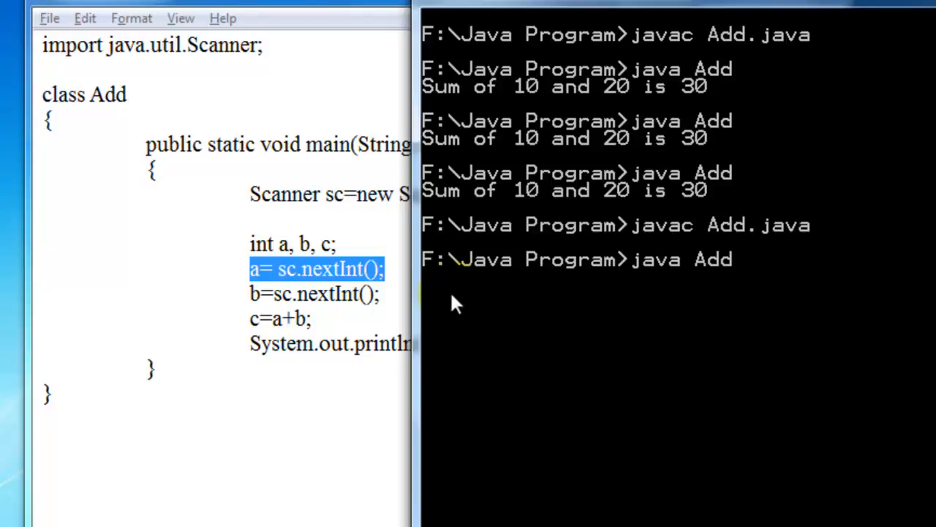
text(29)
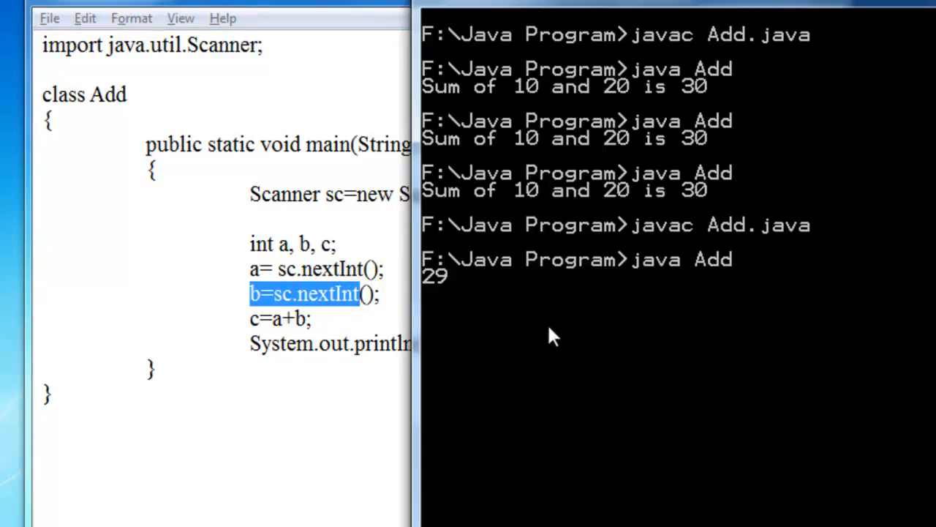
text(22)
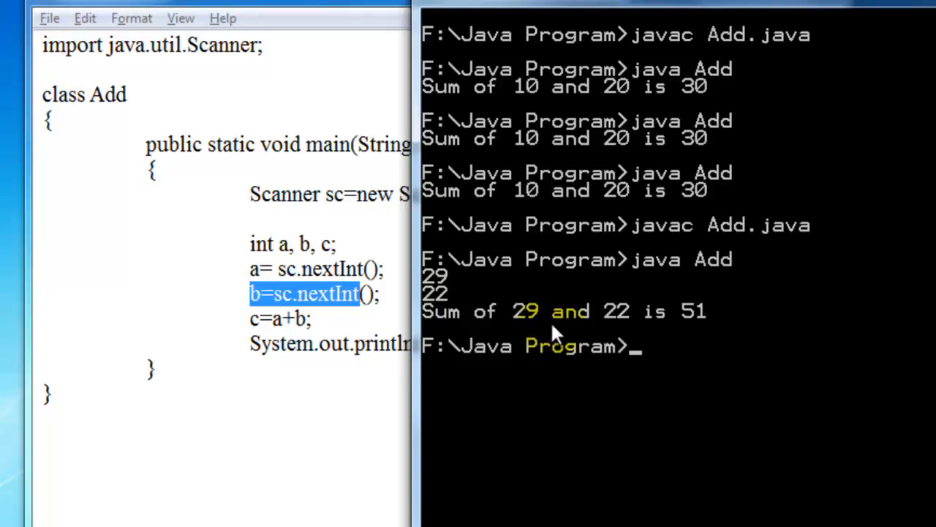
mouse_move(615, 324)
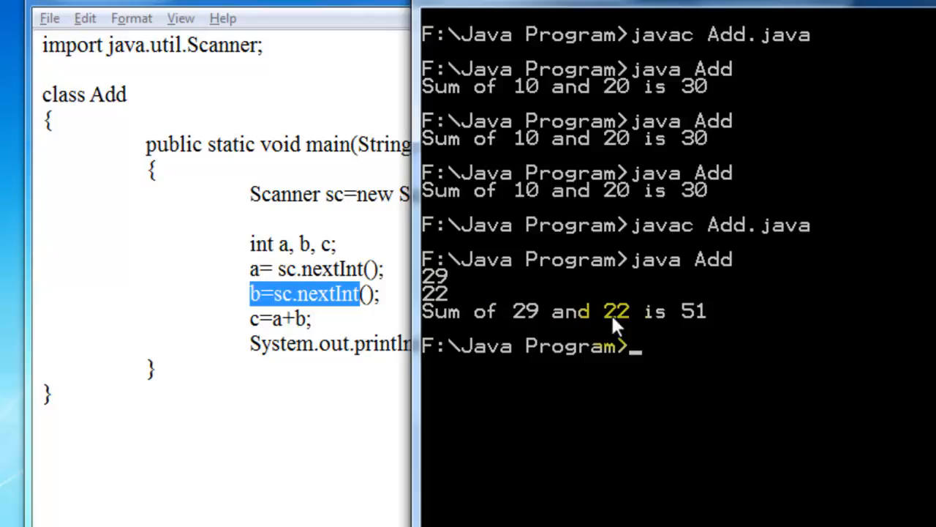
mouse_move(774, 461)
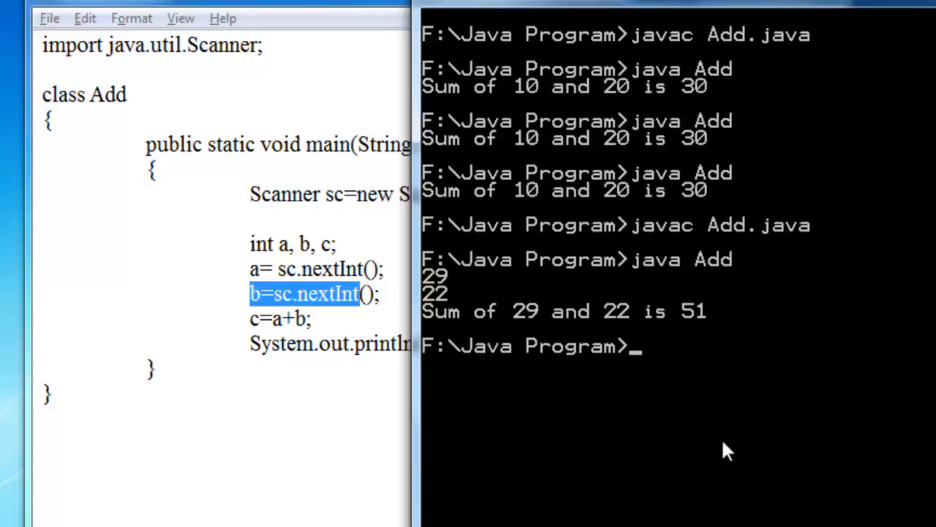
text(java Add)
text(22)
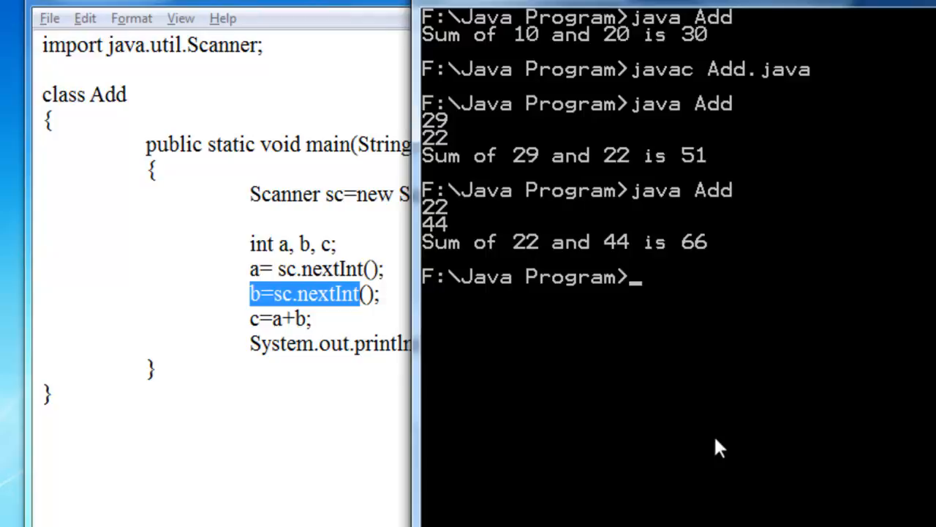
text(java Add)
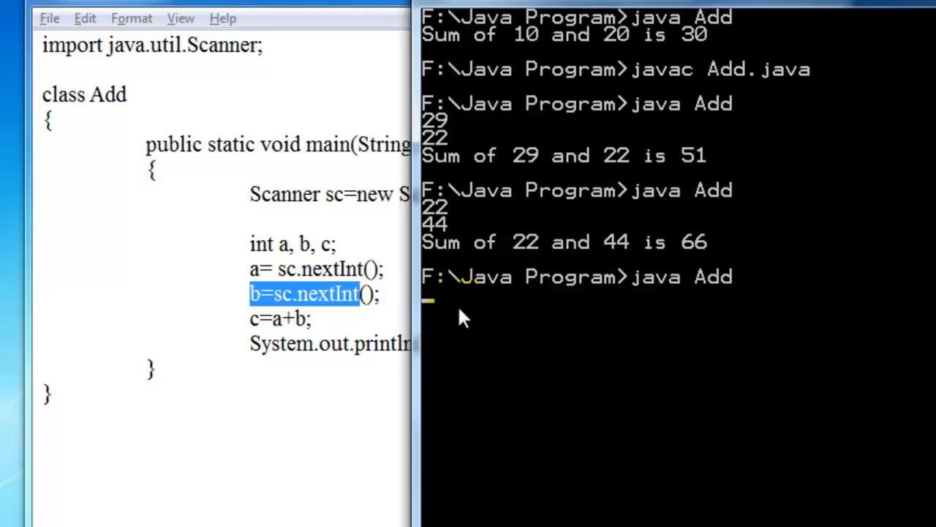
mouse_move(583, 348)
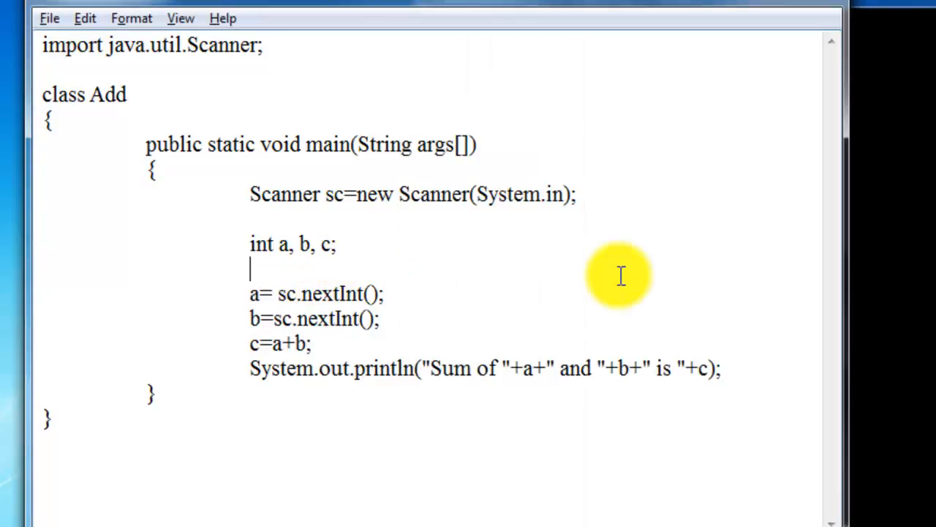
- Add System.out.print prompts such as "Enter First Value" before each nextInt() read
text(System.out.)
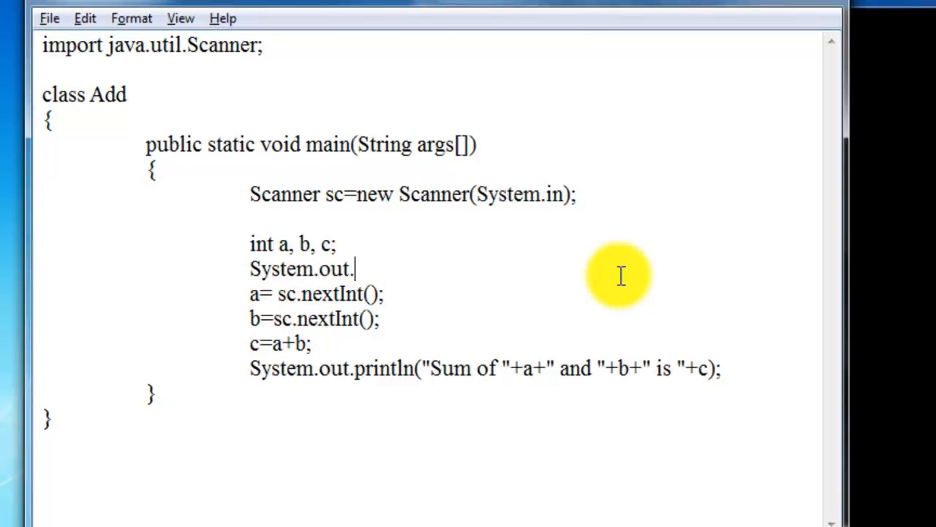
text(println())
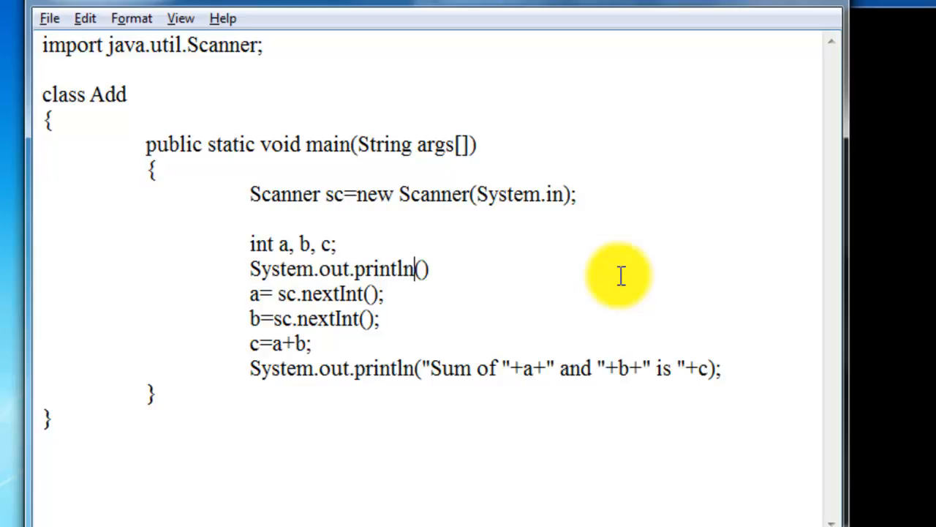
key(BackSpace)
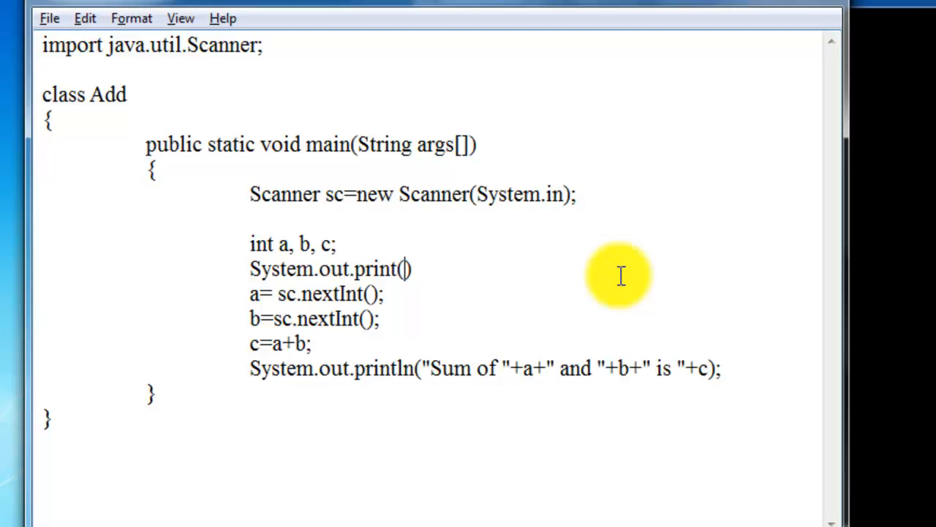
text("Enter First Value)
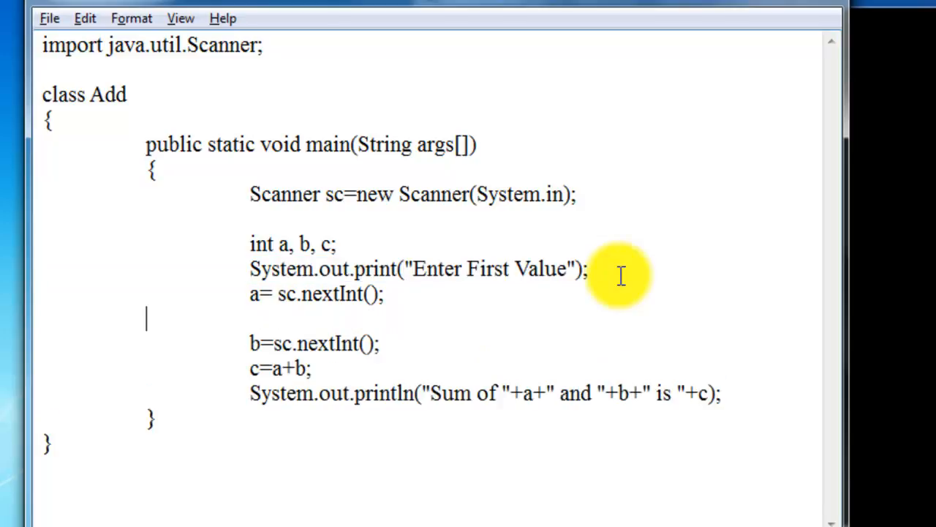
text(System.out.print("Enter First Value");)
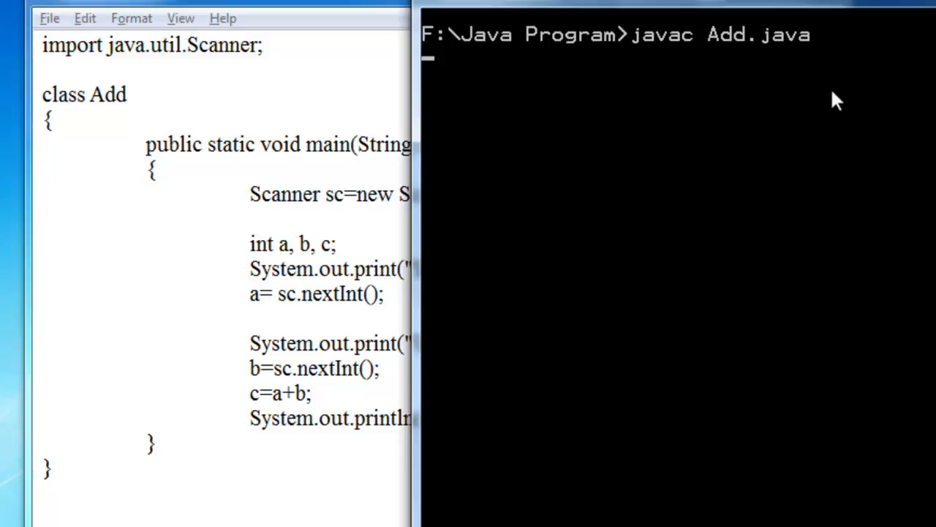
- Run java Add entering 28 and 33 at the prompts, printing sum 61, then return to the source
text(java Add)
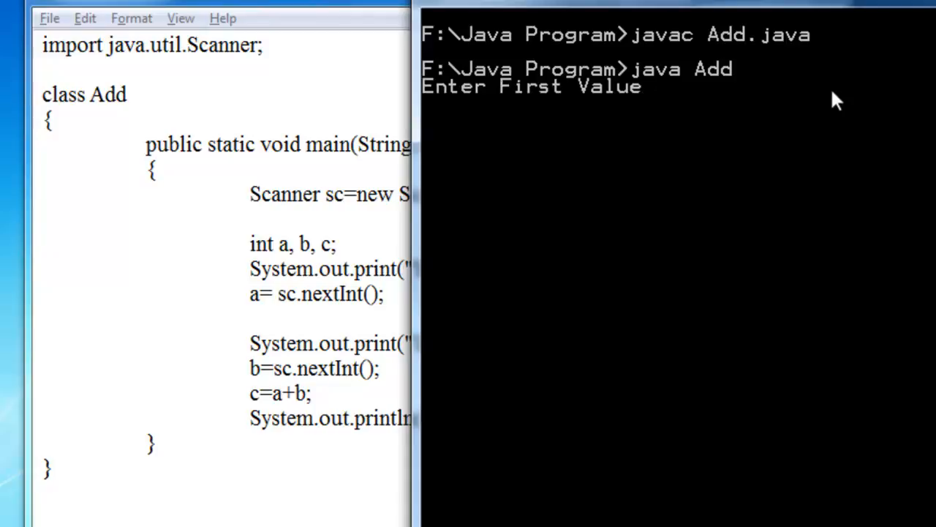
text(28)
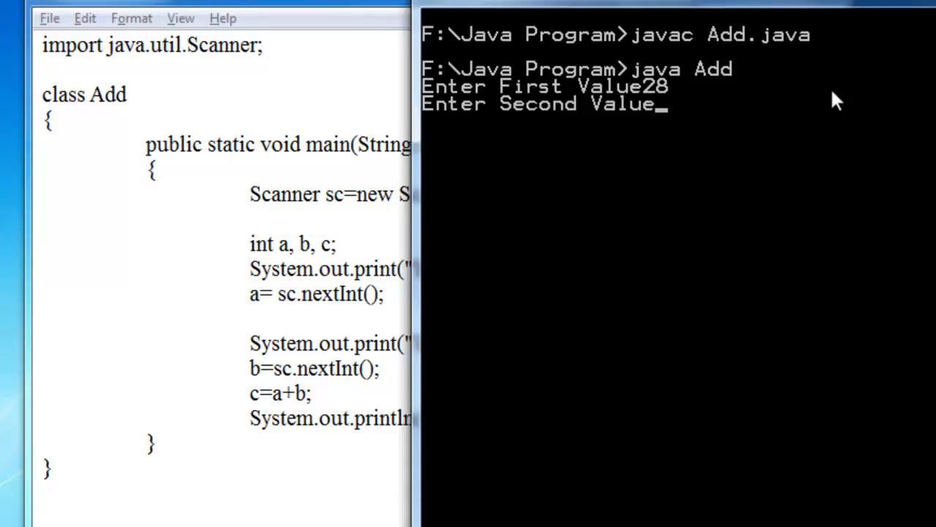
text(33)
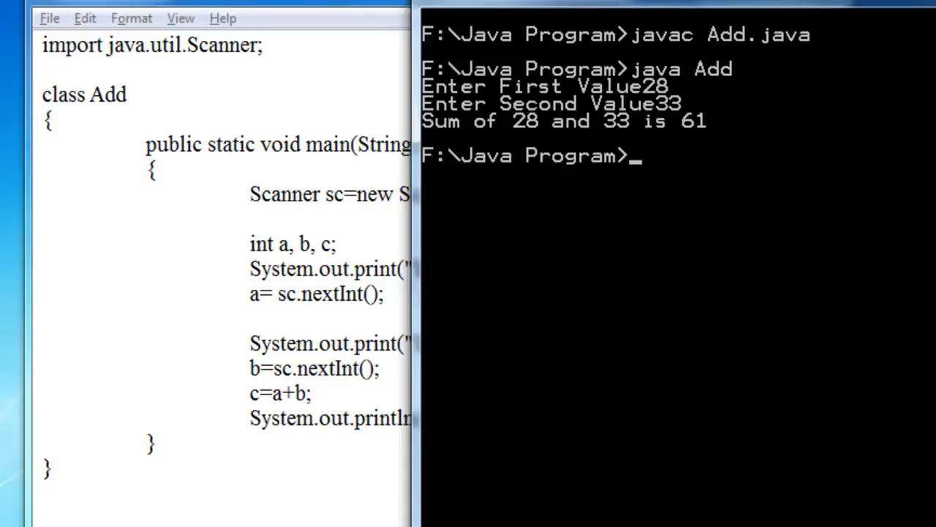
click(395, 212)
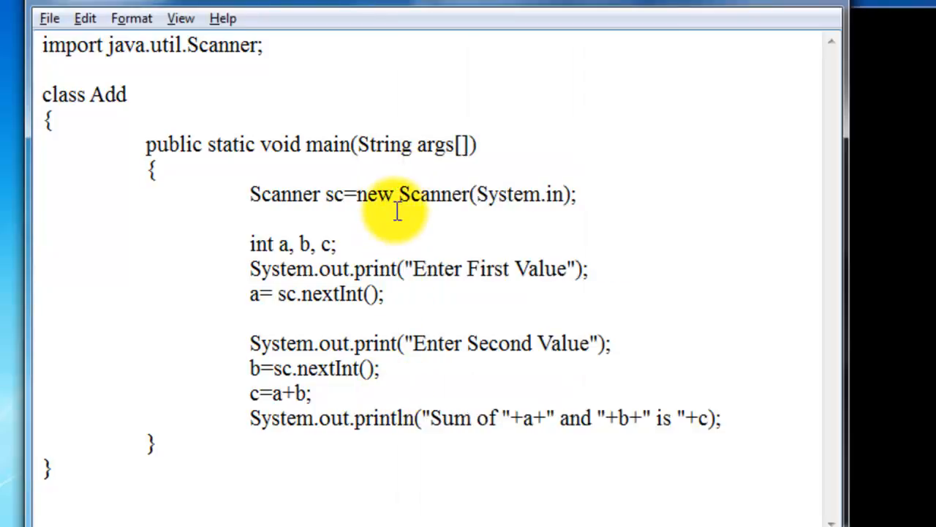
mouse_move(227, 45)
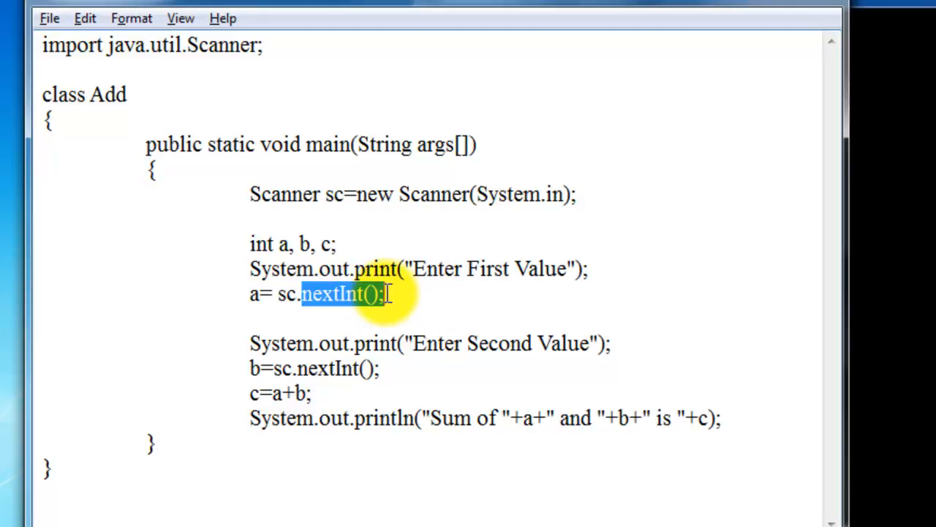
- Below the first read, write a trial sc.nextDouble() call and change it to sc.next()
click(339, 293)
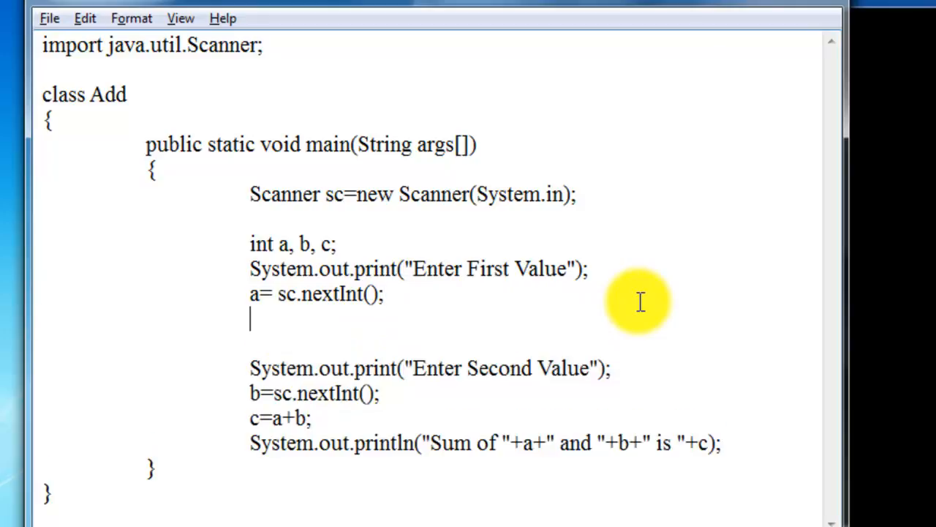
text(s)
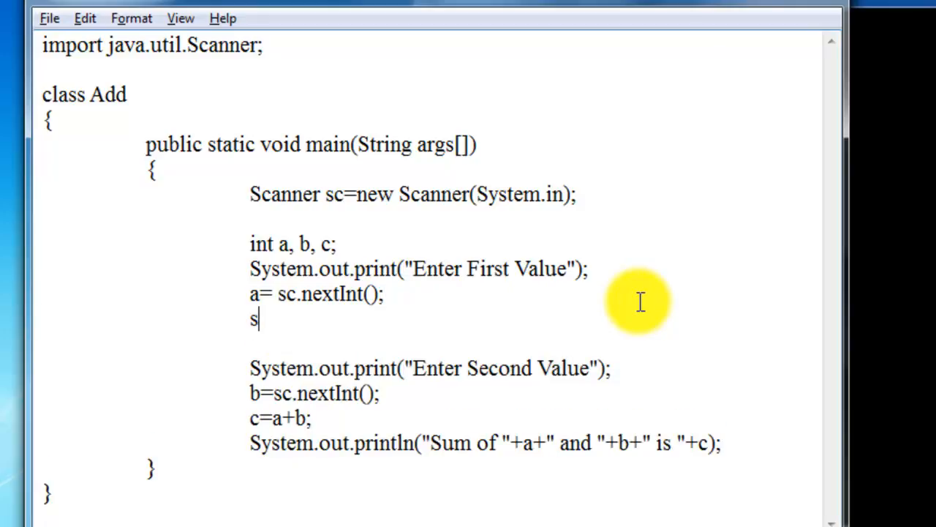
text(c.nextDouble()
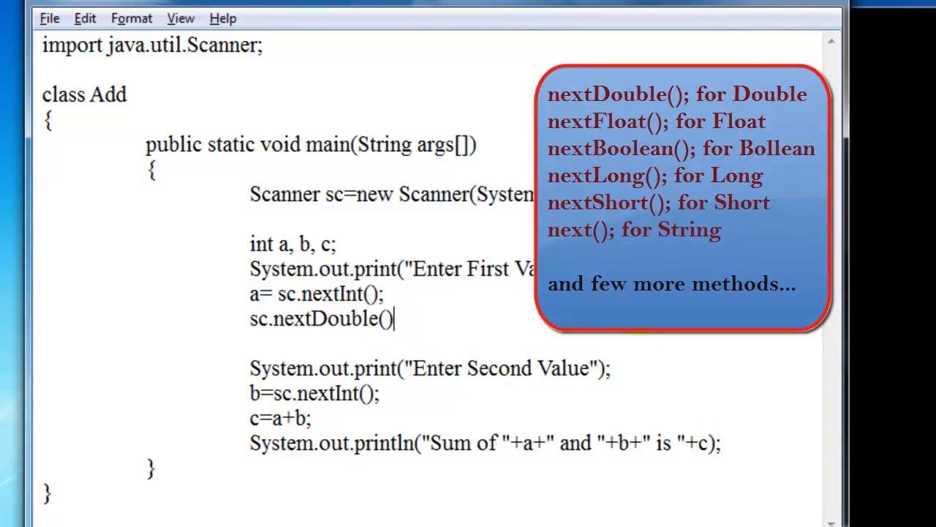
key(BackSpace)
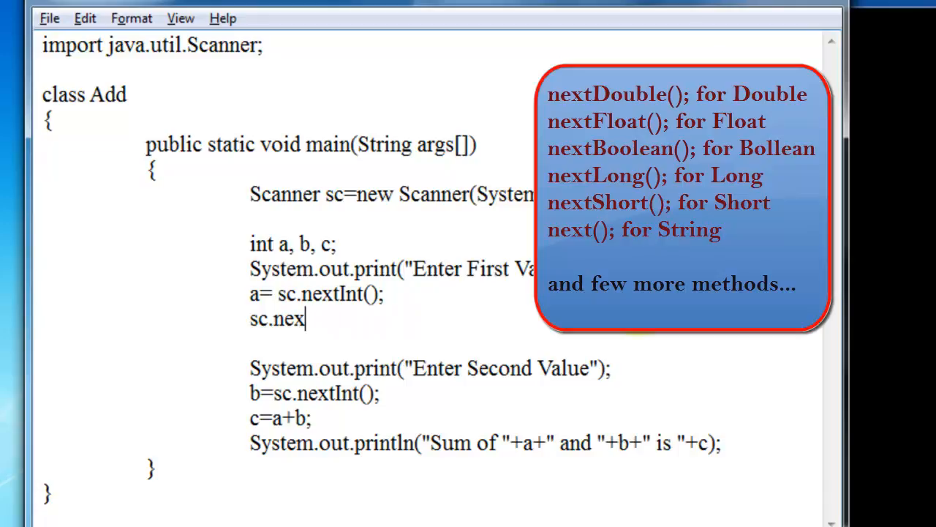
text(t())
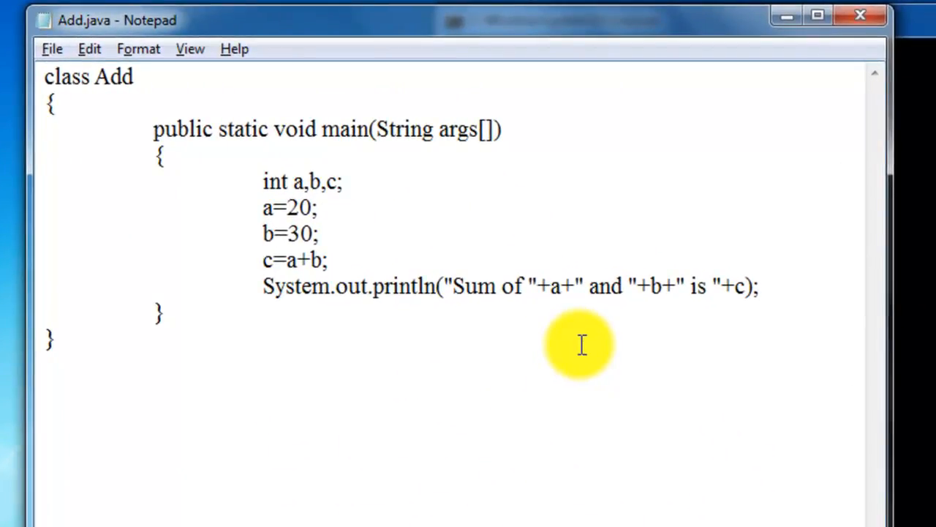
click(263, 260)
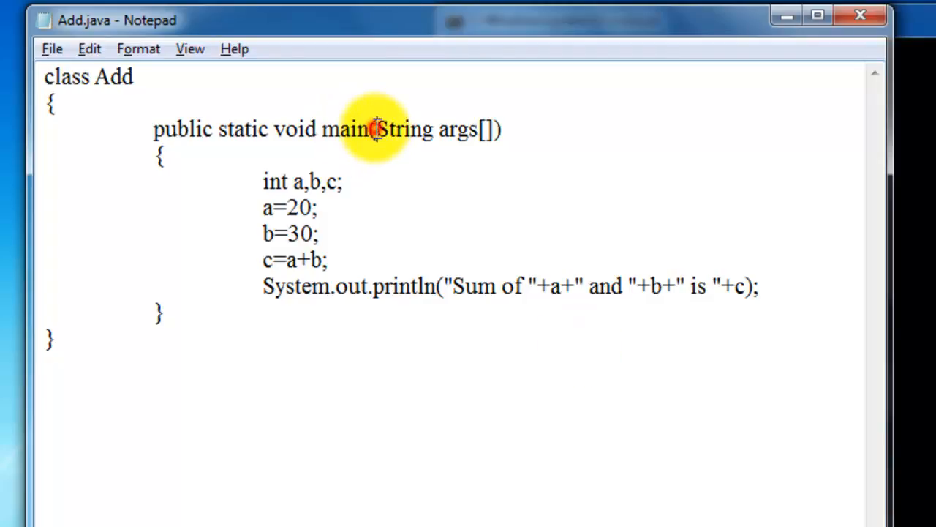
drag(378, 129, 500, 129)
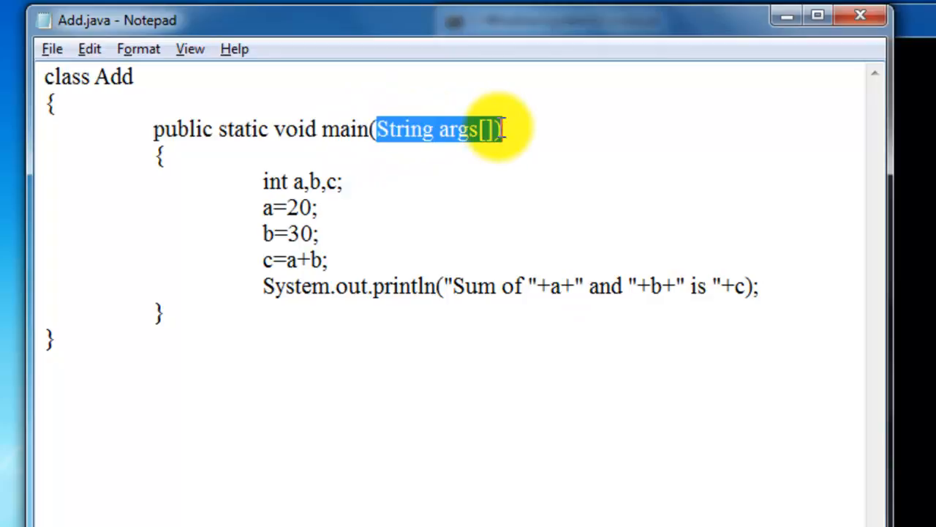
double_click(457, 128)
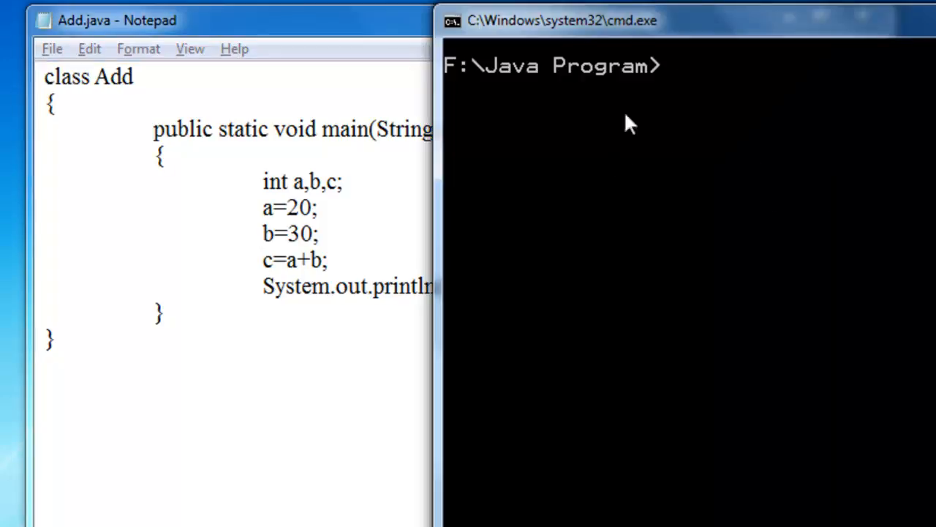
mouse_move(739, 192)
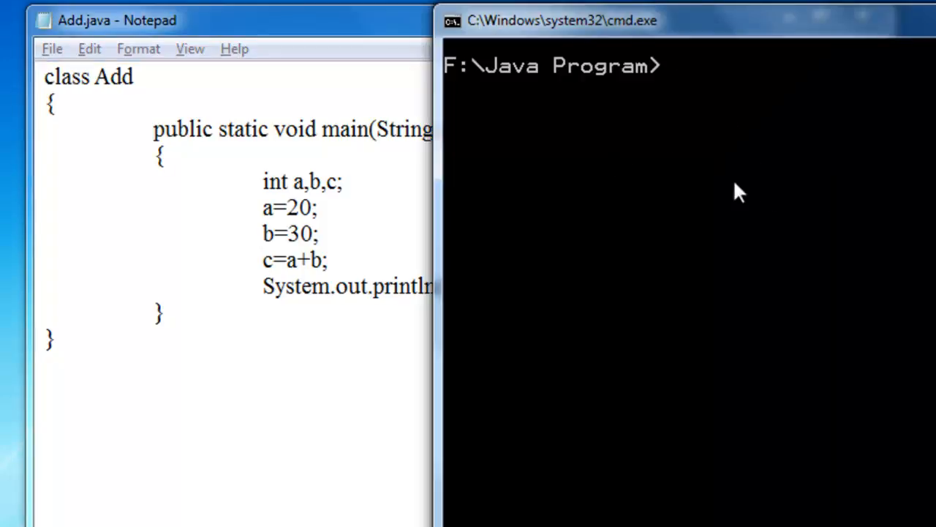
- Compile with javac Add.java and enter the command java Add 10 20
text(javac)
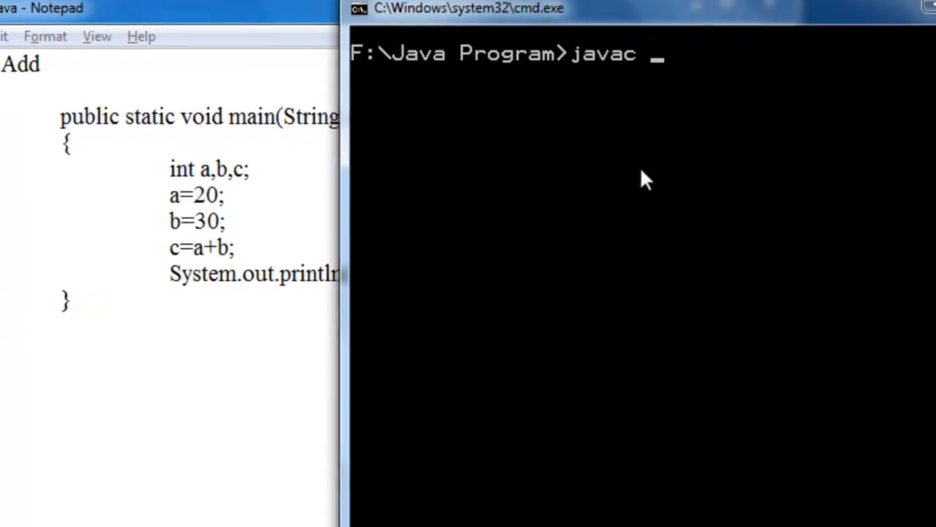
text(Add.java)
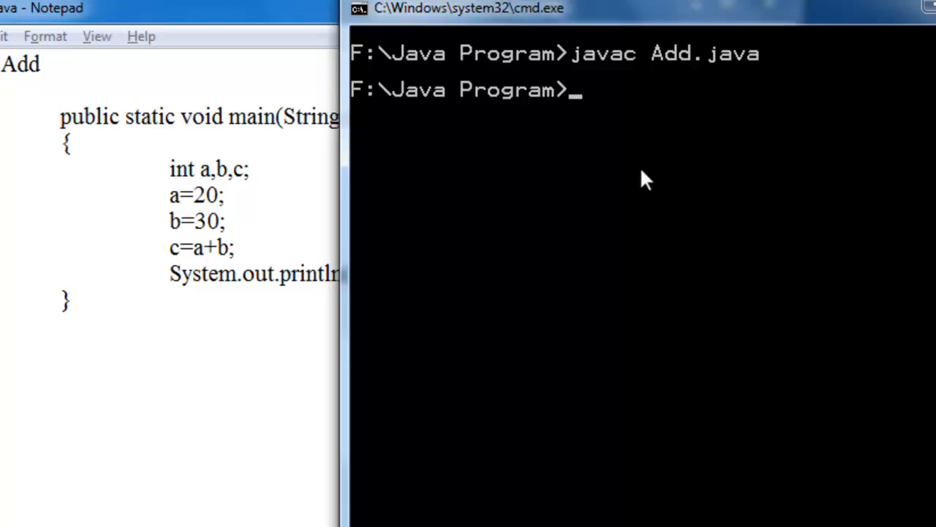
text(java Add)
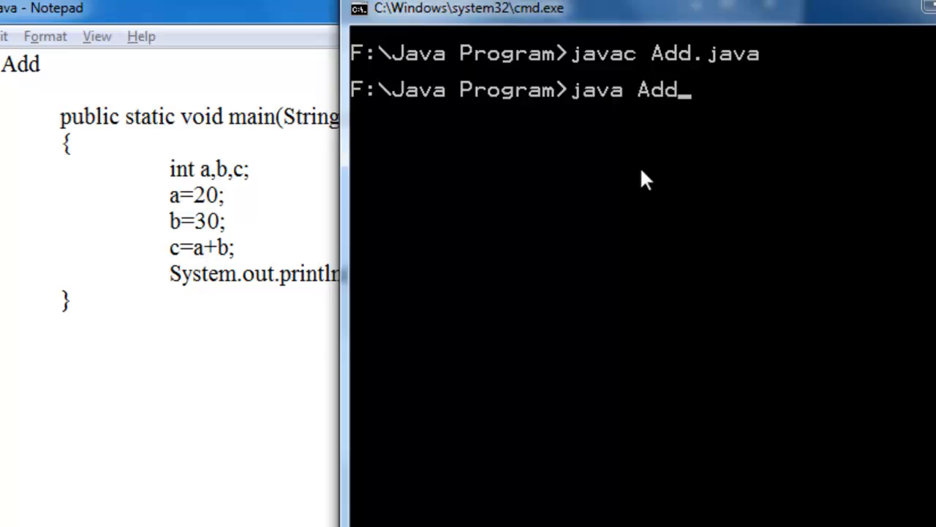
text(10)
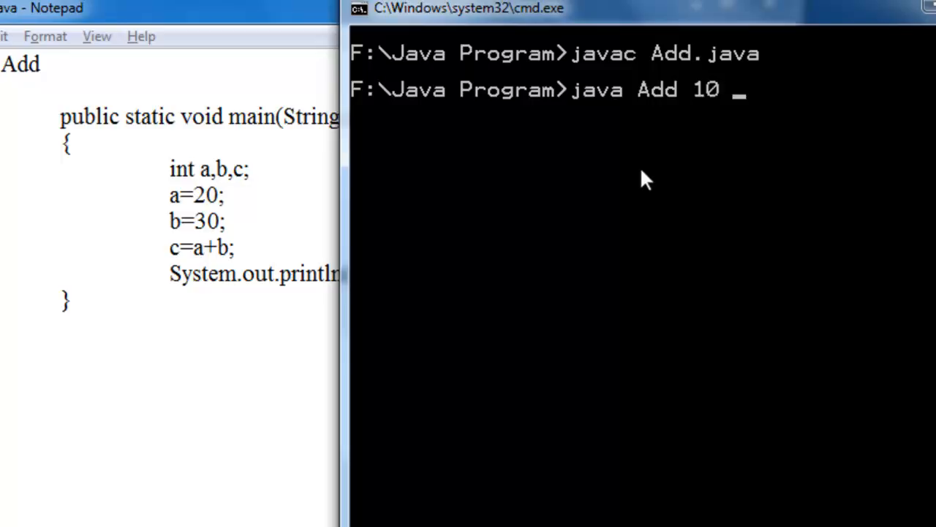
text(20)
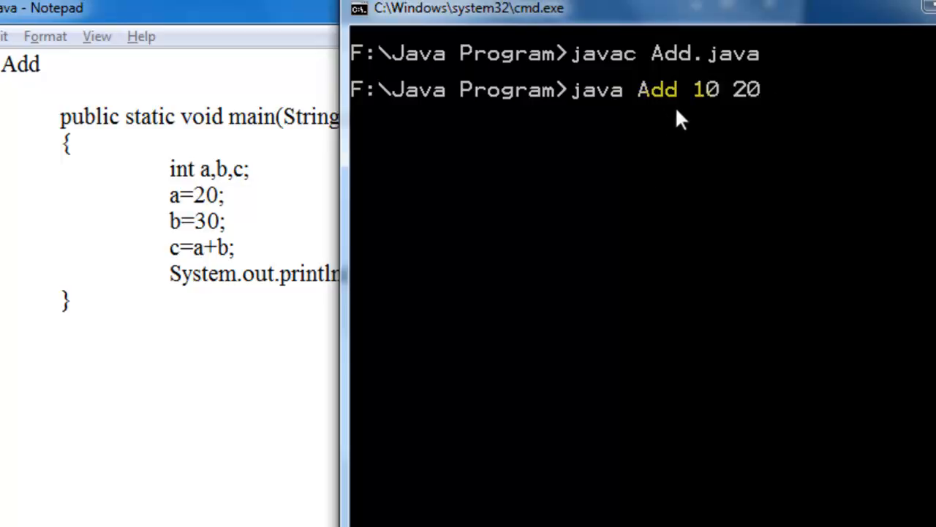
mouse_move(728, 120)
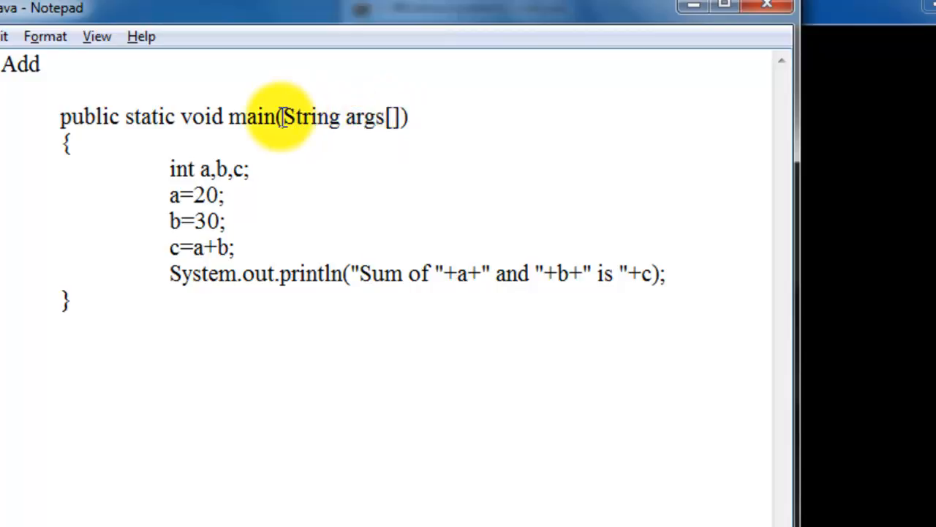
mouse_move(797, 139)
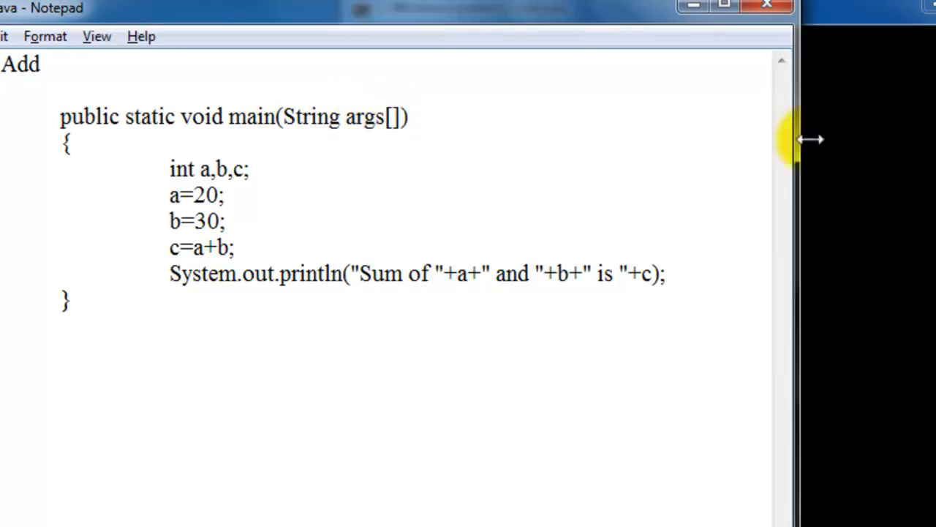
mouse_move(379, 139)
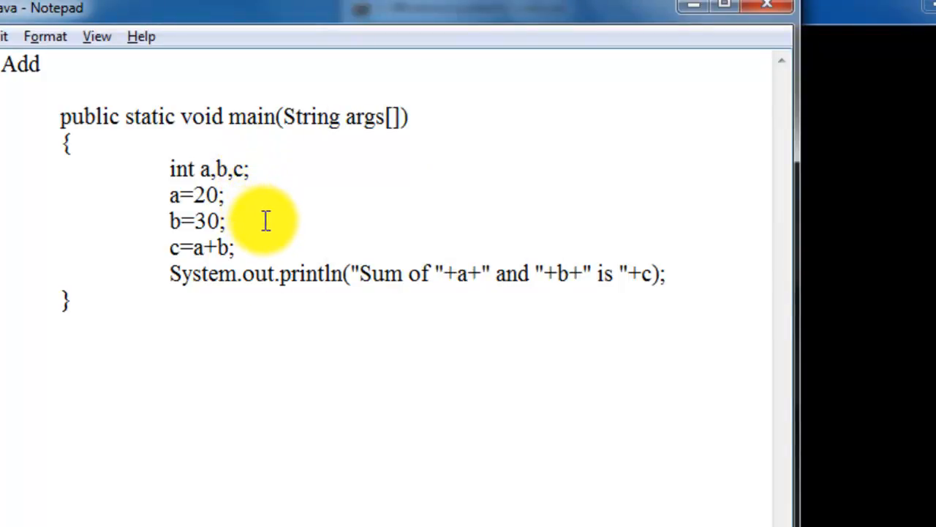
mouse_move(380, 117)
text(a)
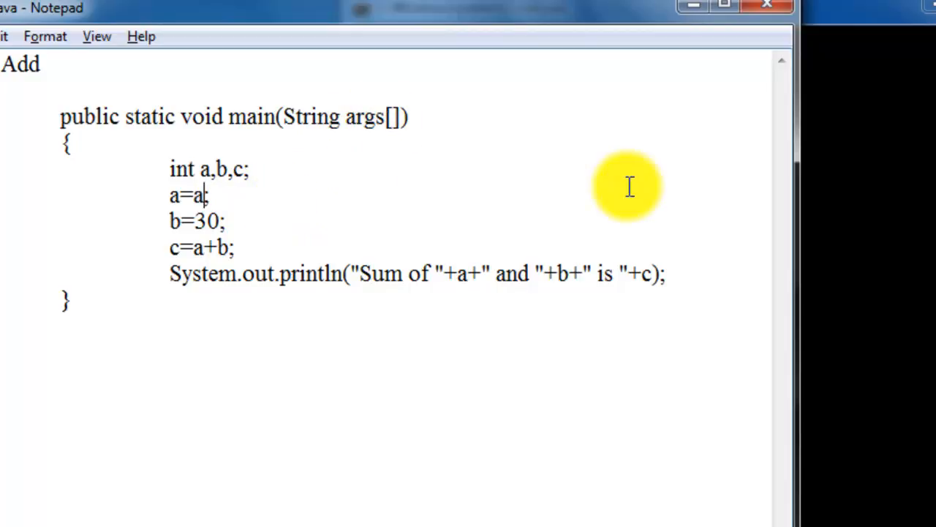
- Assign a=args[0] and b=args[1] in place of the fixed values, highlighting variable a
text(rgs[])
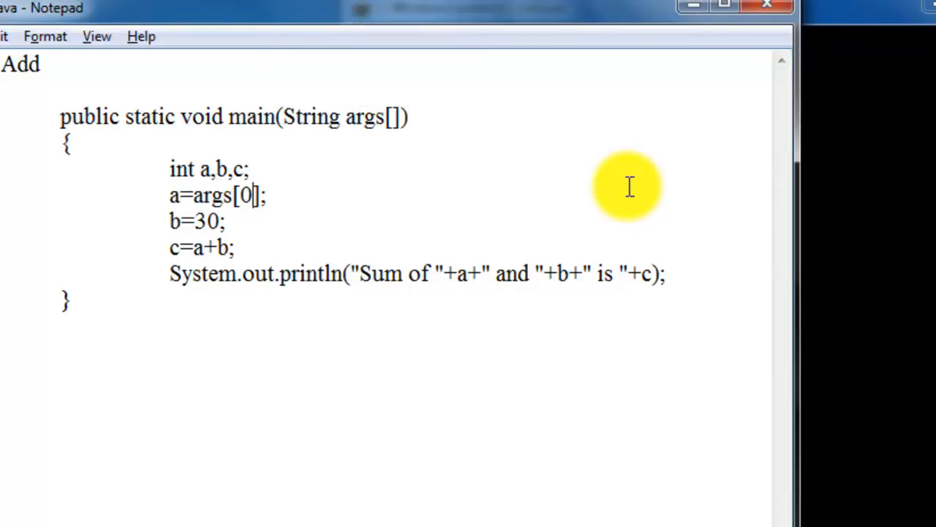
mouse_move(249, 193)
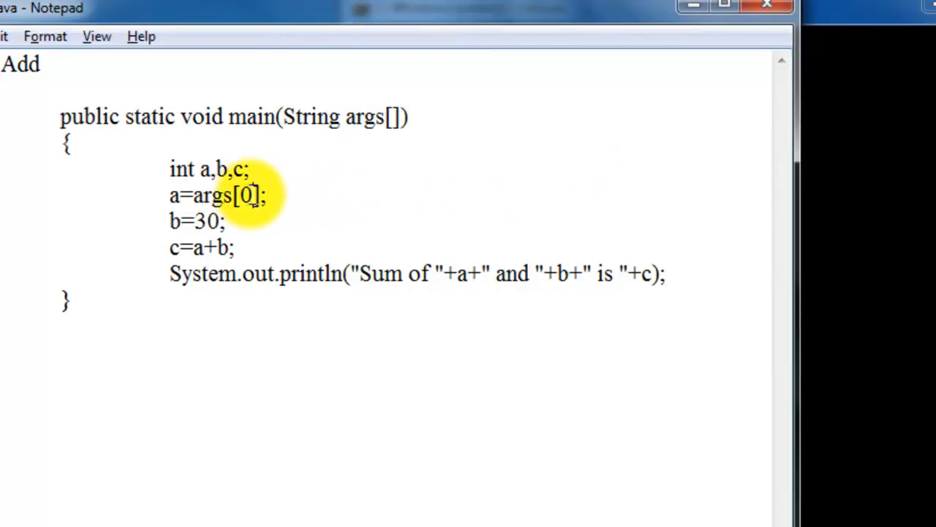
double_click(246, 196)
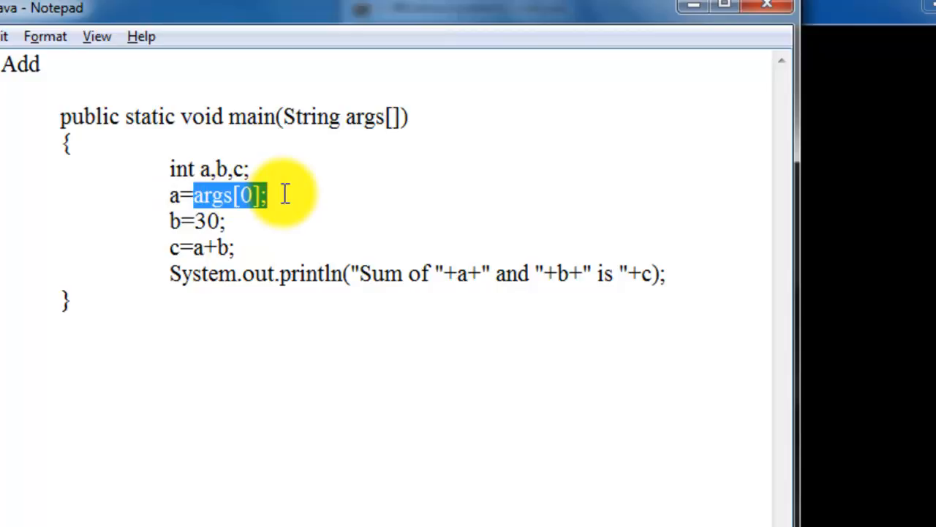
click(219, 221)
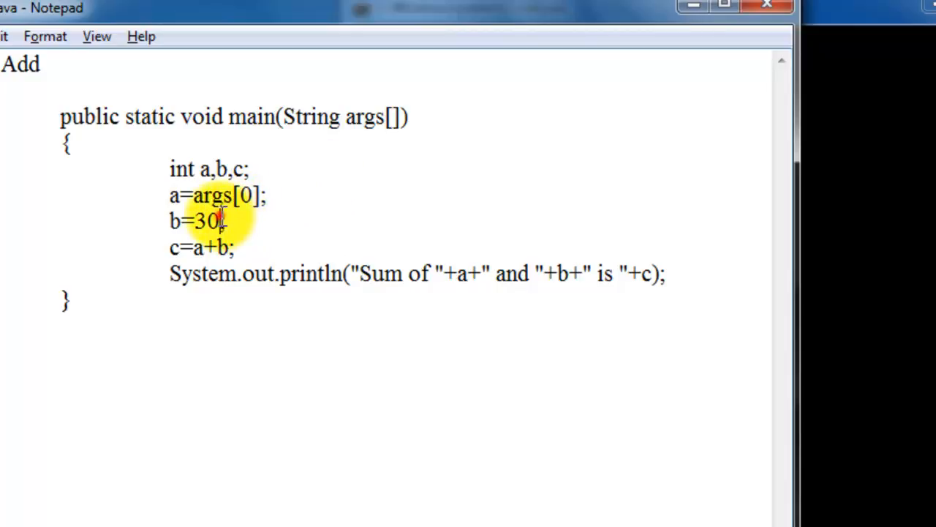
text(args[])
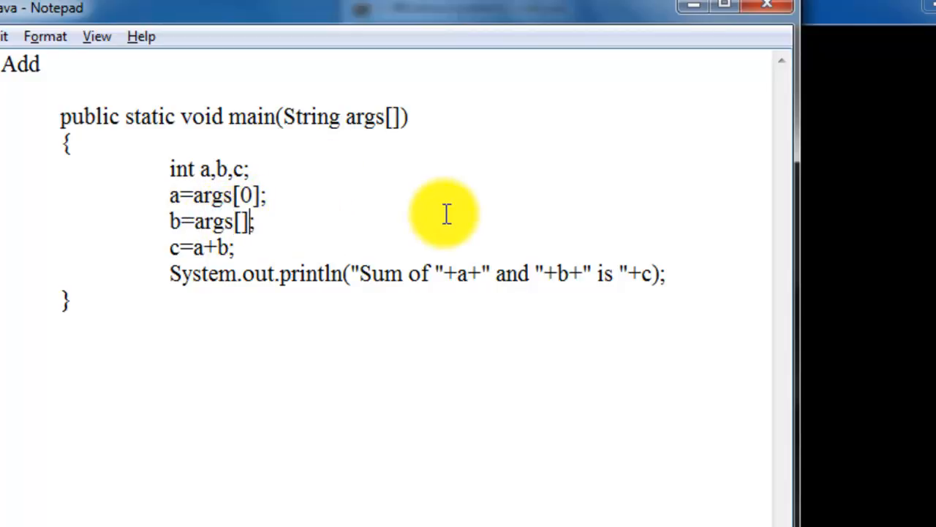
text(1)
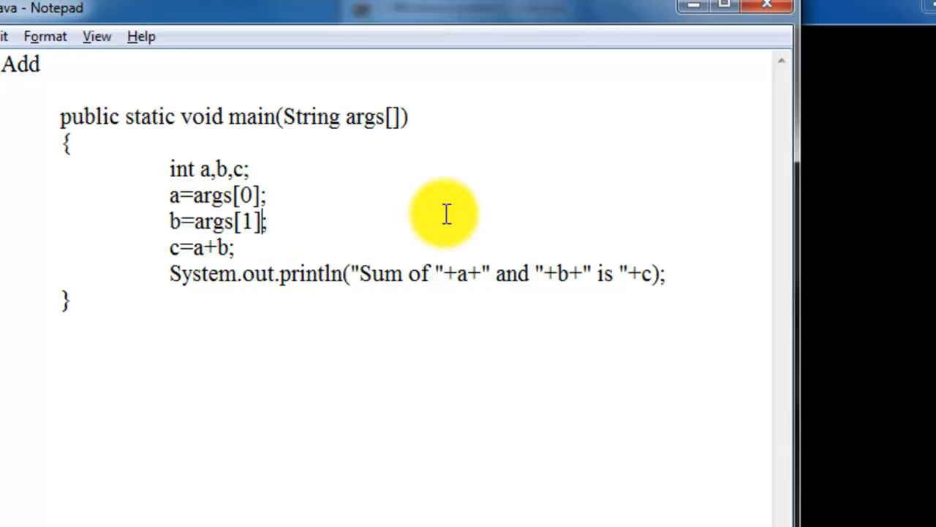
double_click(173, 196)
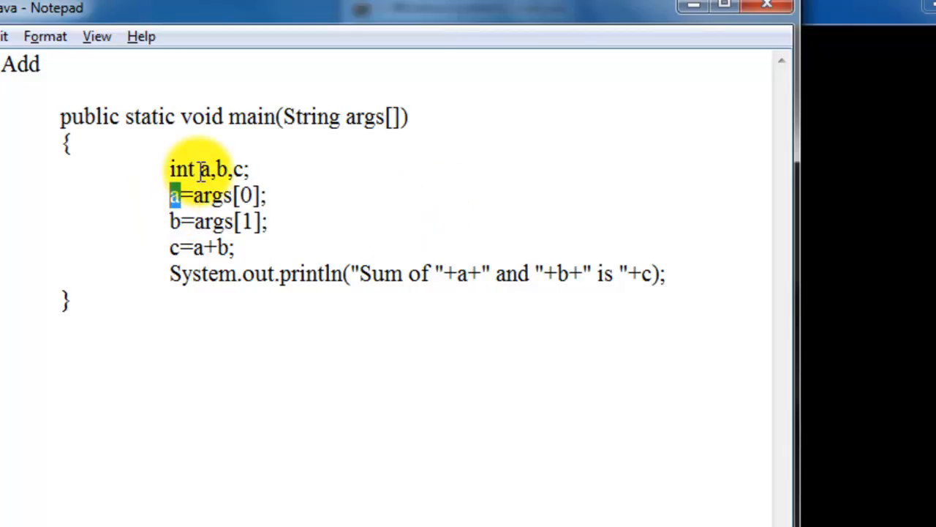
double_click(212, 196)
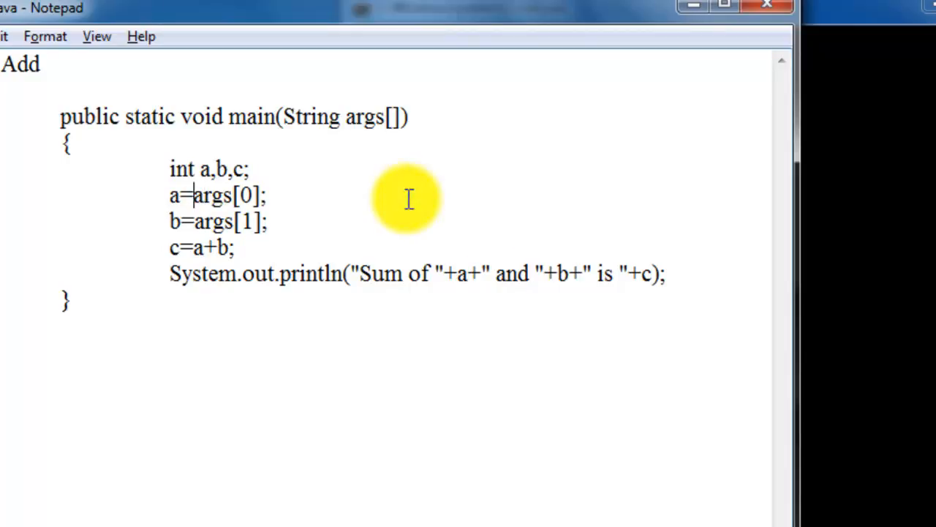
- Wrap args[0] and args[1] in Integer.parseInt for the a and b assignments
text(Integer.parseInt()
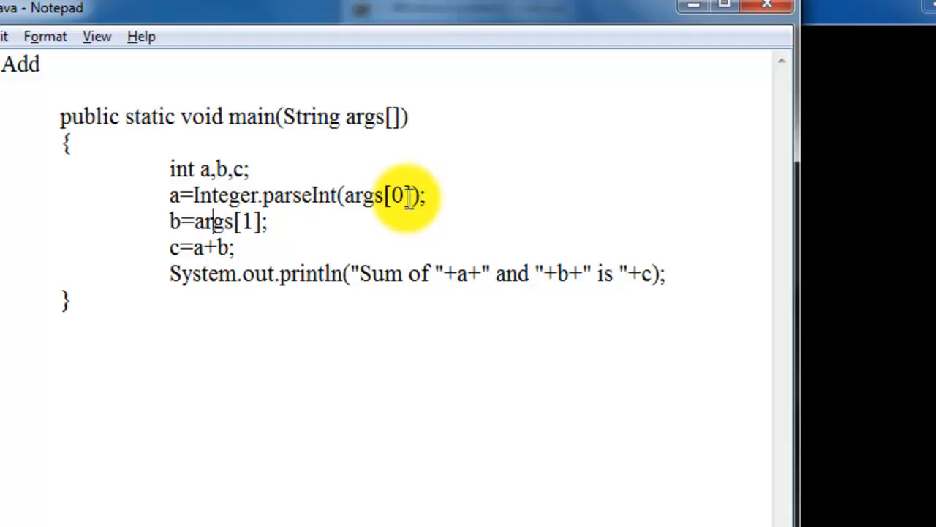
text(Integer.parseInt()
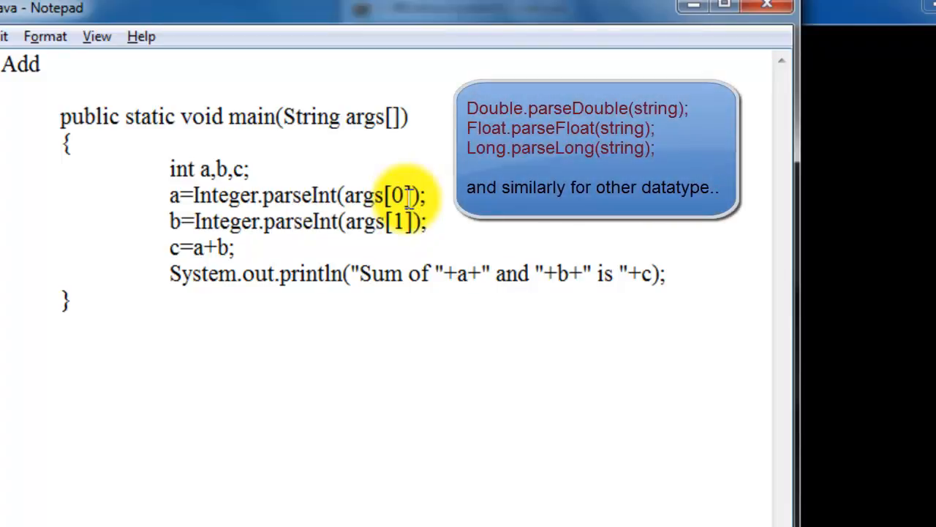
mouse_move(256, 234)
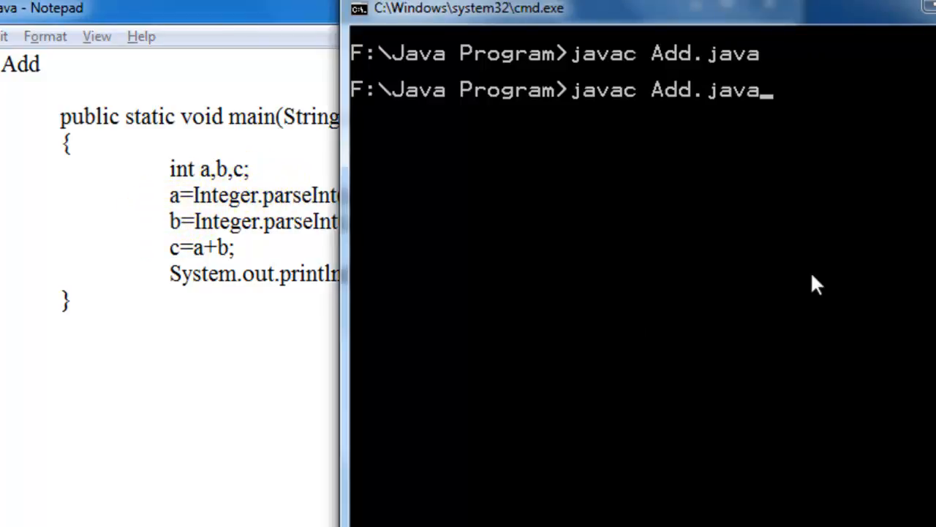
- Recompile Add.java and run java Add 20 30, printing 'Sum of 20 and 30 is 50'
text(java Add 20 30)
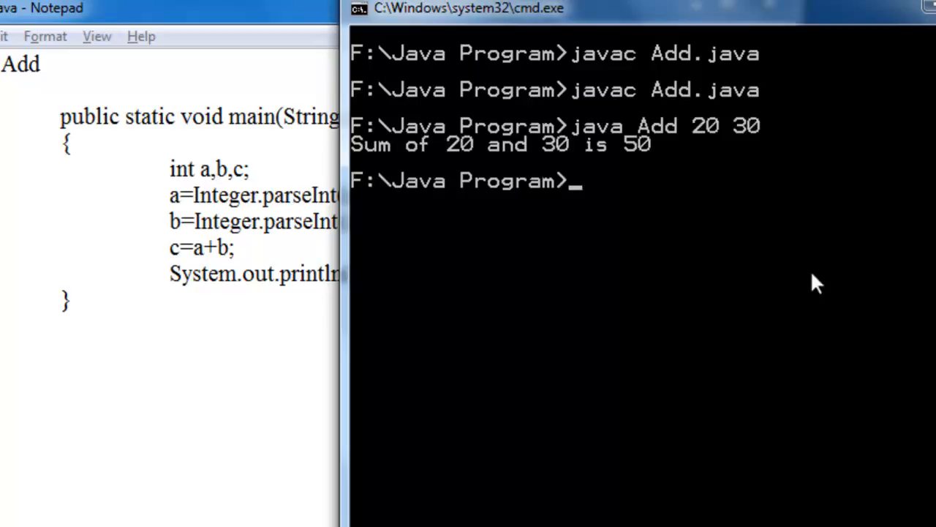
text(java Add)
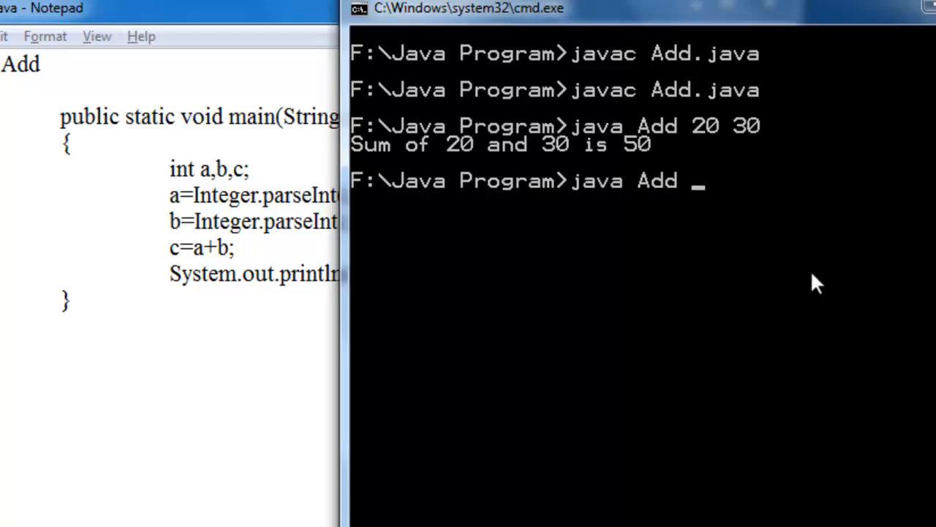